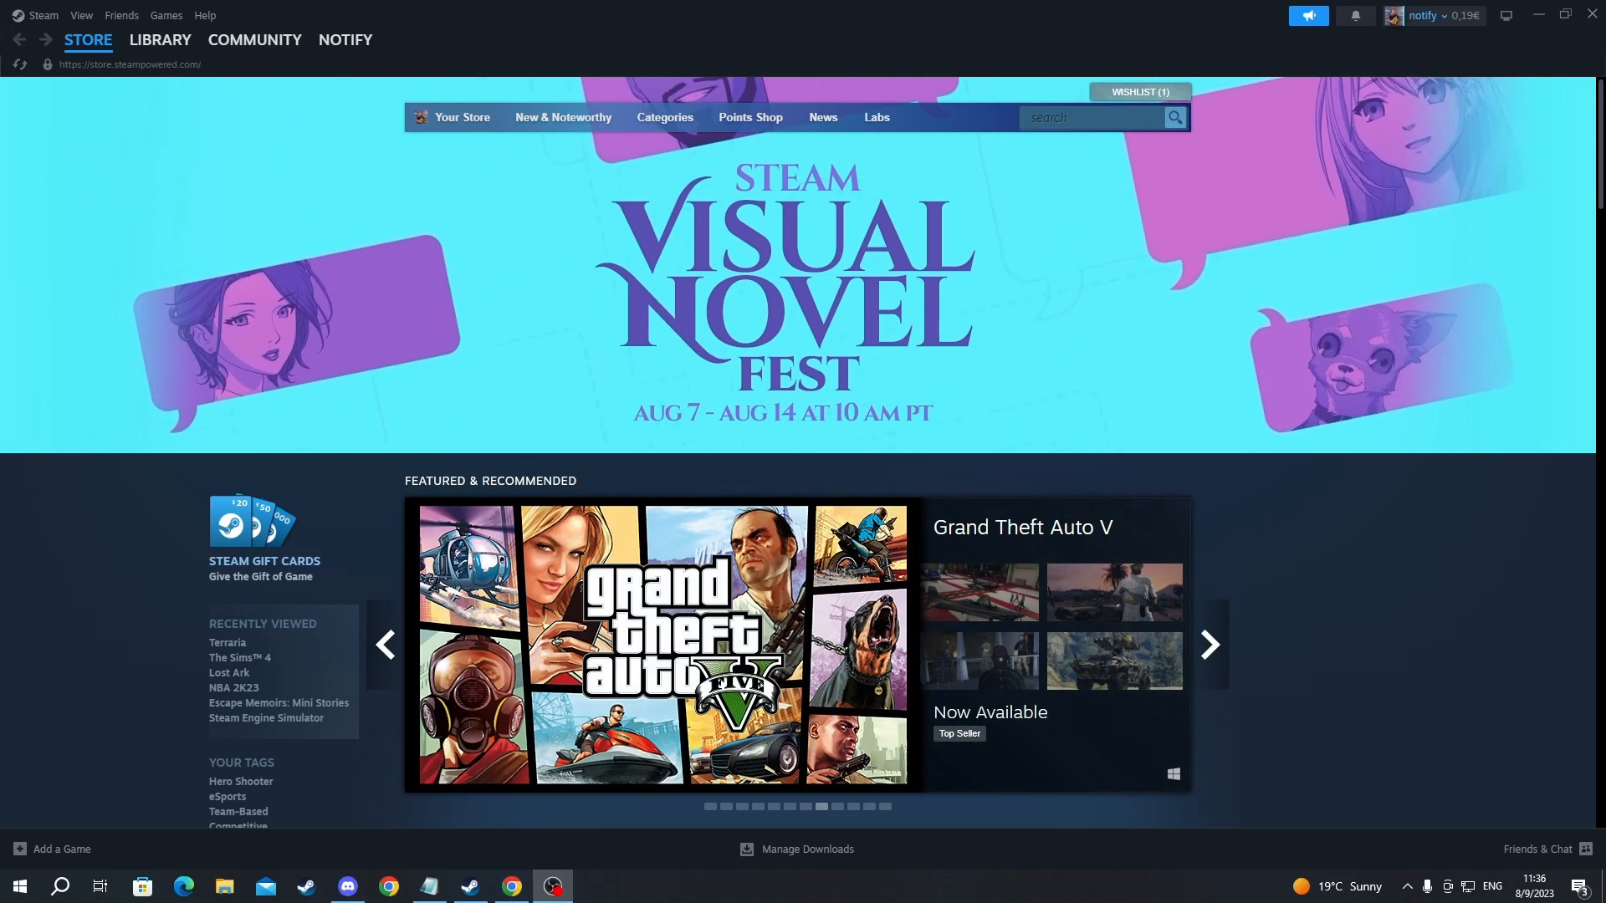
# - Search the App Store for 'steam link' and download the Steam Link app
pyautogui.click(1210, 644)
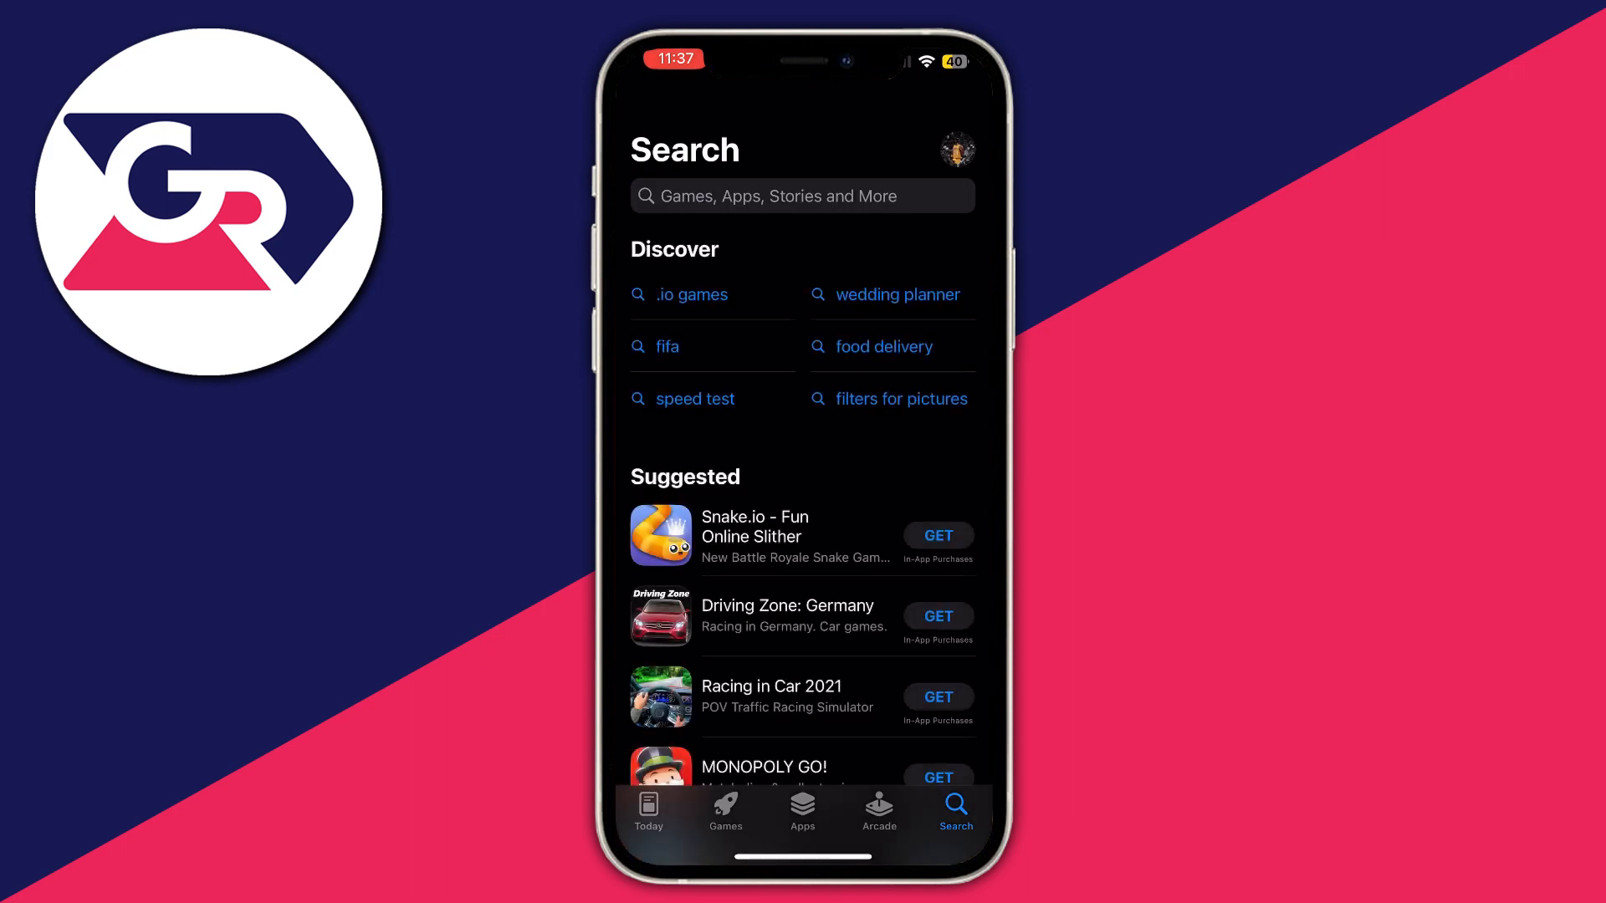
pyautogui.click(801, 196)
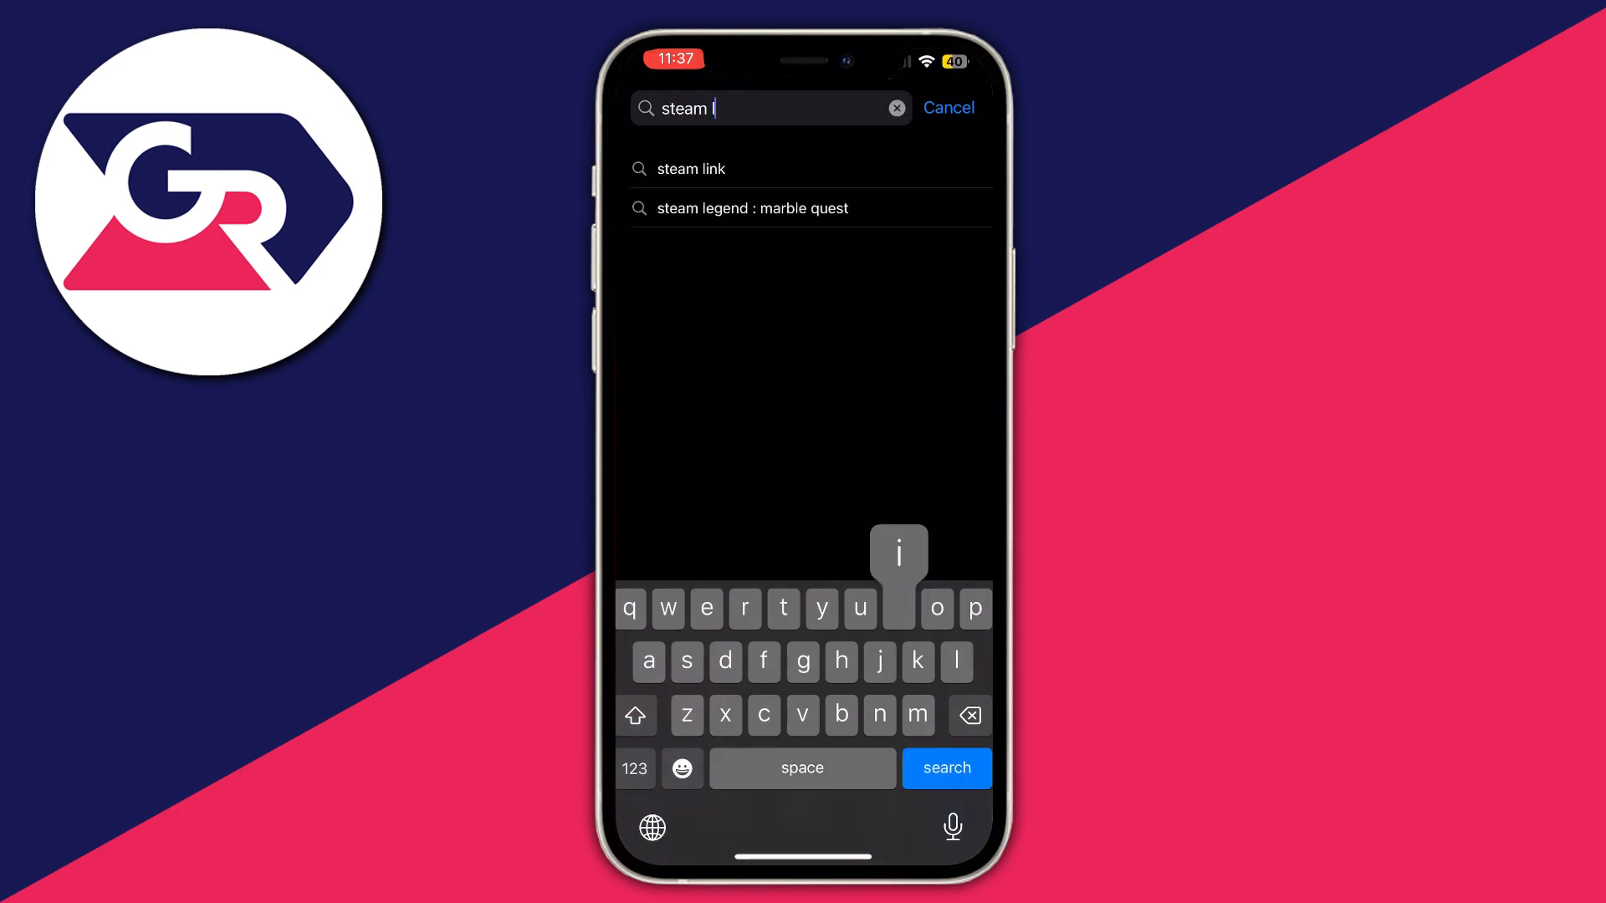
pyautogui.click(691, 167)
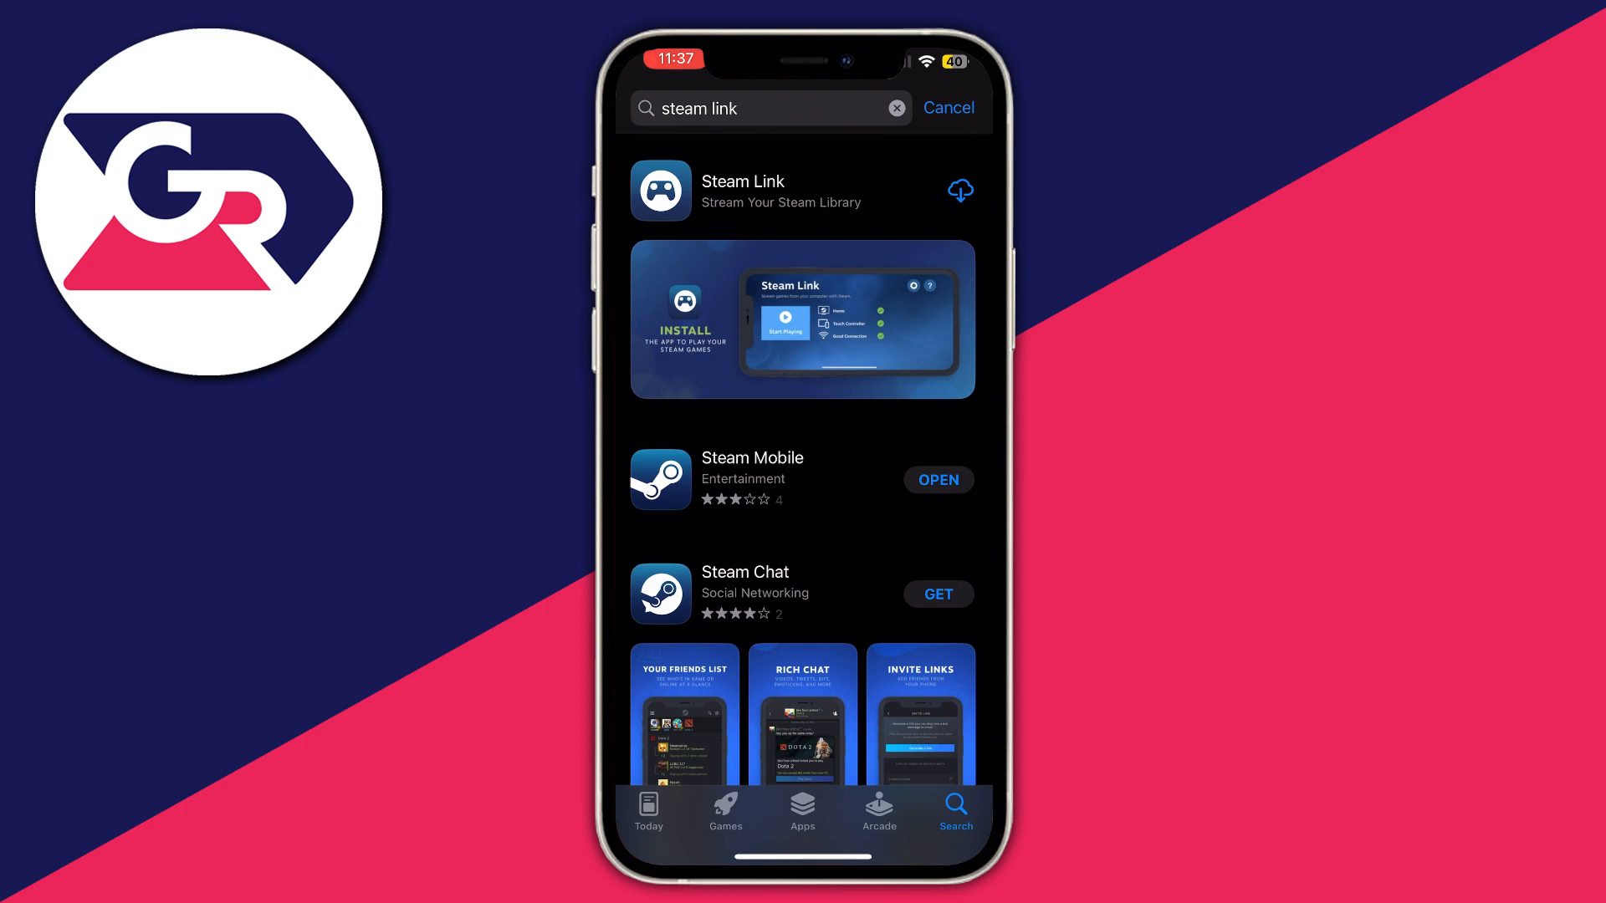
pyautogui.click(780, 191)
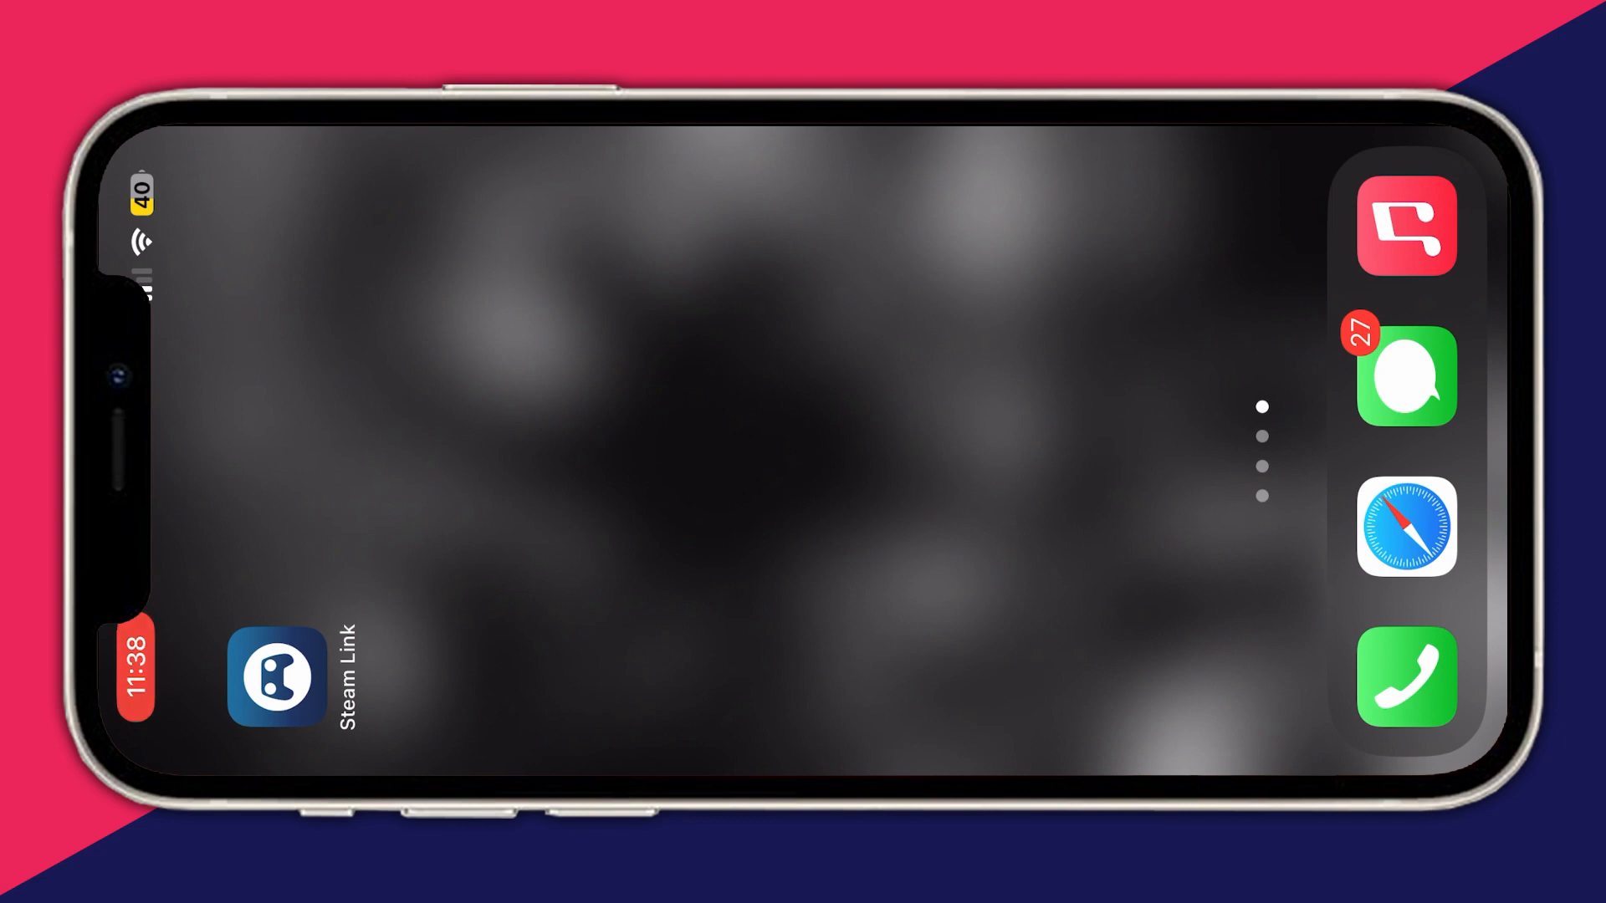
# - Launch Steam Link, allow Bluetooth and local network access, and reach pairing PIN 7968
pyautogui.click(274, 682)
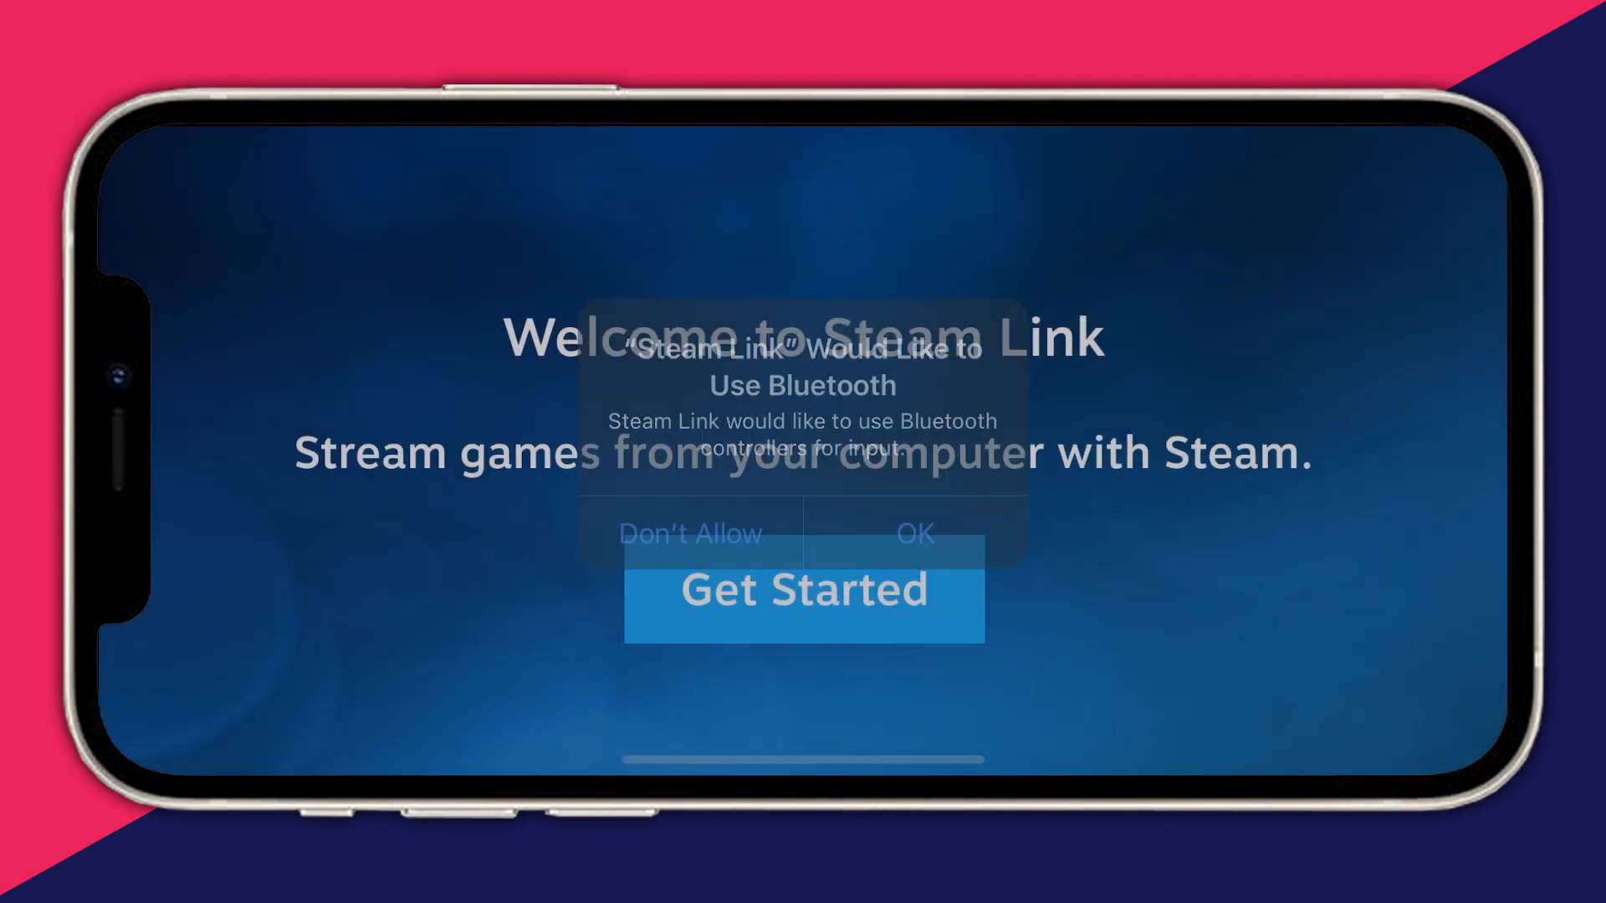
pyautogui.click(915, 533)
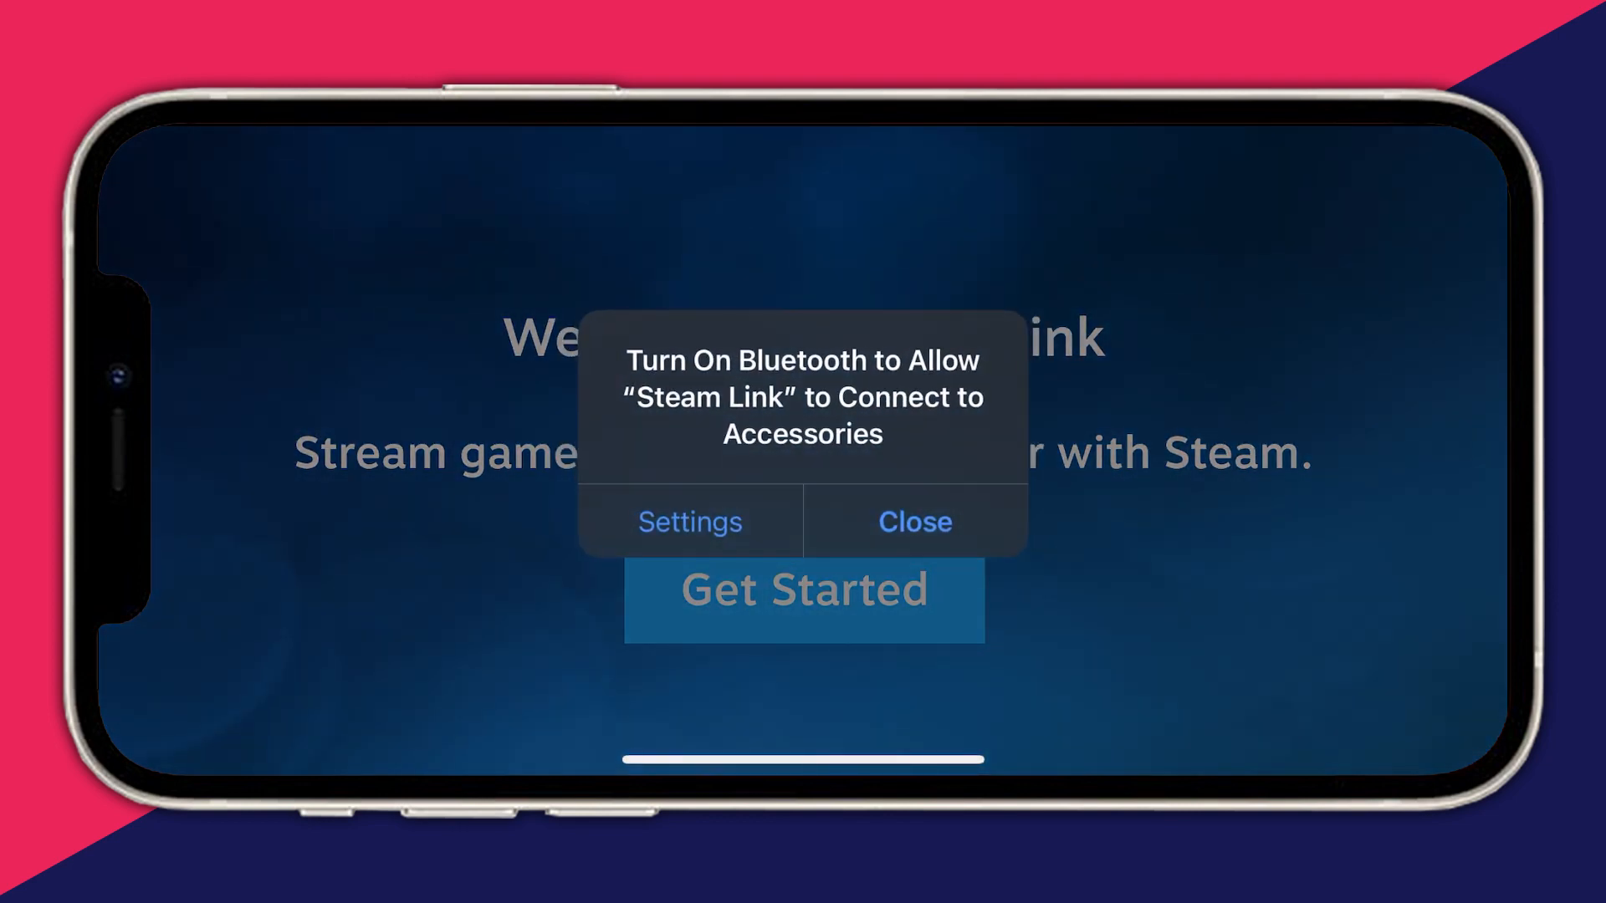
pyautogui.click(913, 522)
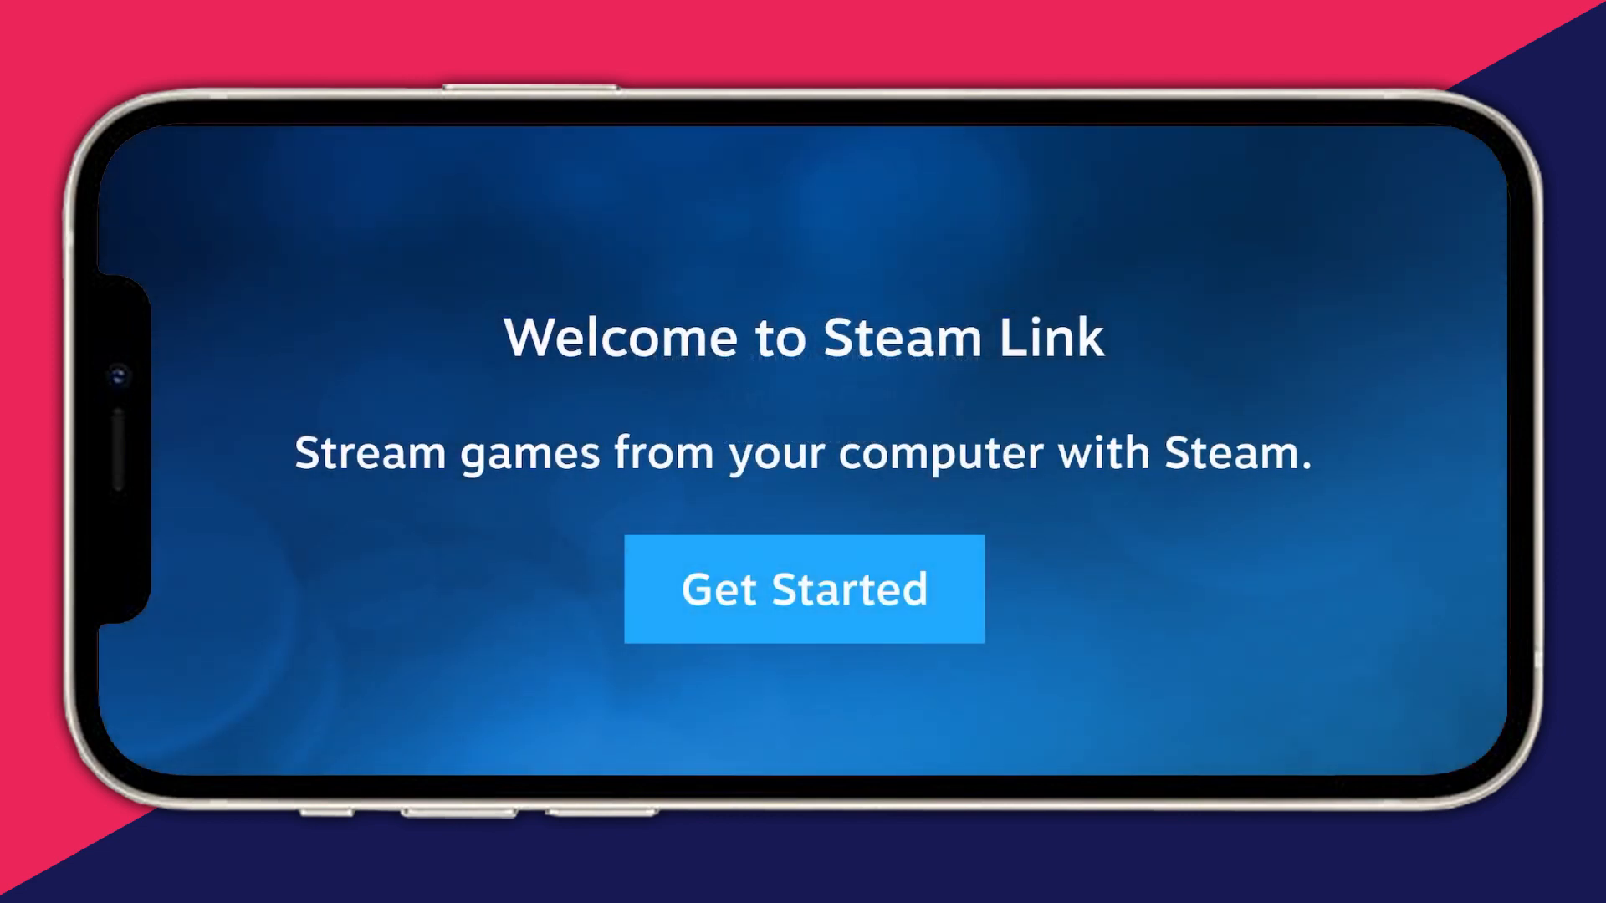
pyautogui.click(803, 589)
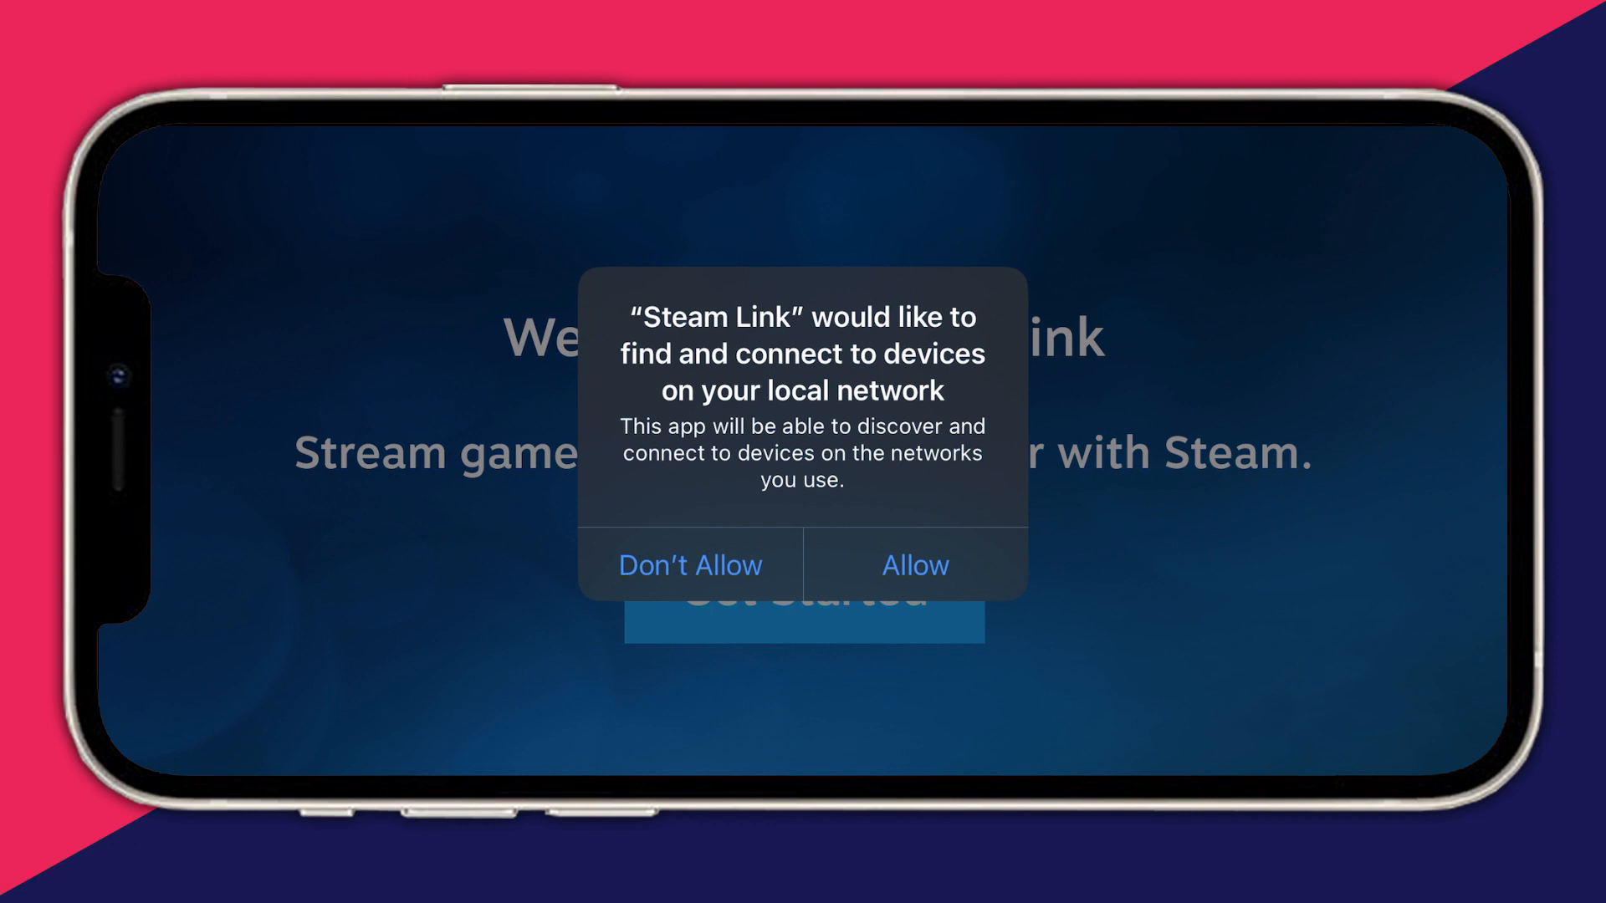
pyautogui.click(915, 566)
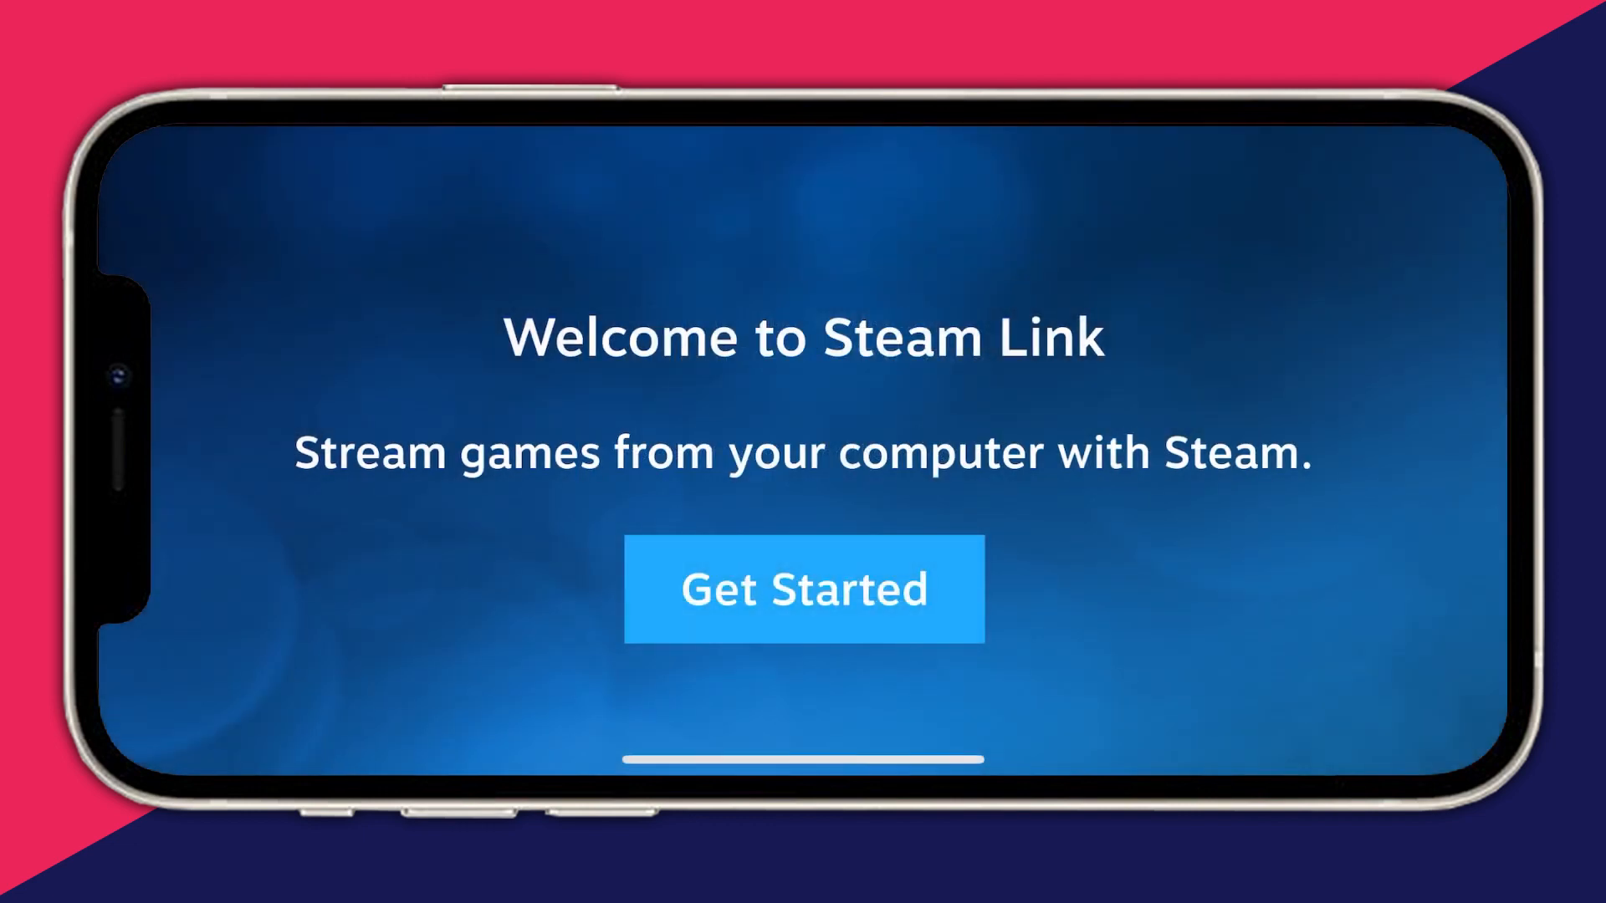
pyautogui.click(804, 589)
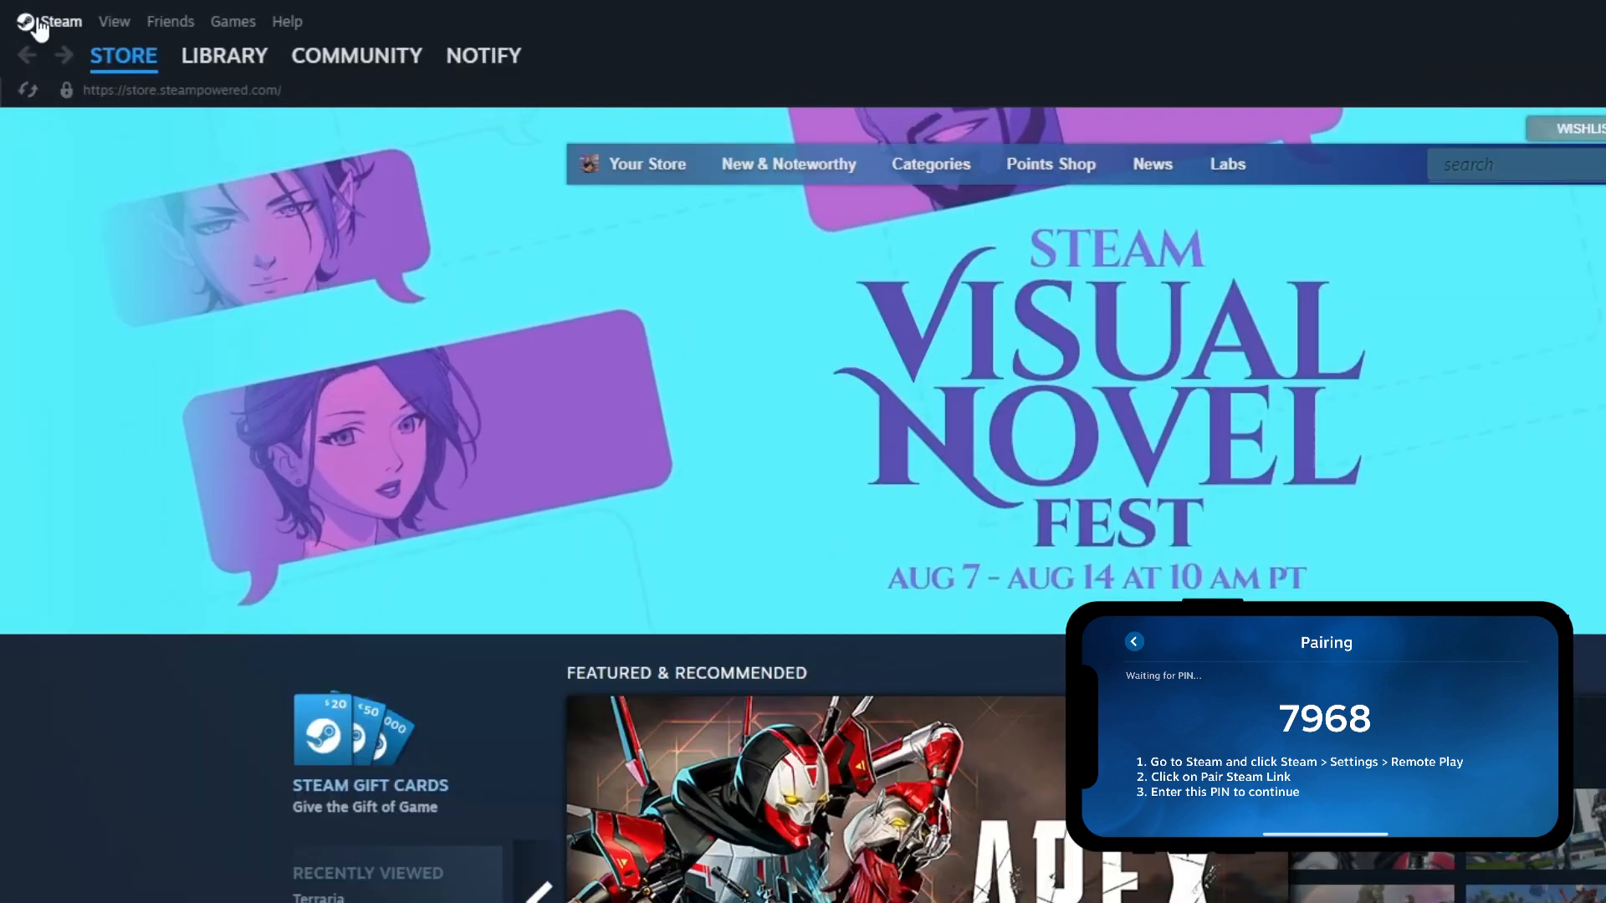
# - From the Steam menu go to Settings > Remote Play and start Pair Steam Link
pyautogui.click(48, 22)
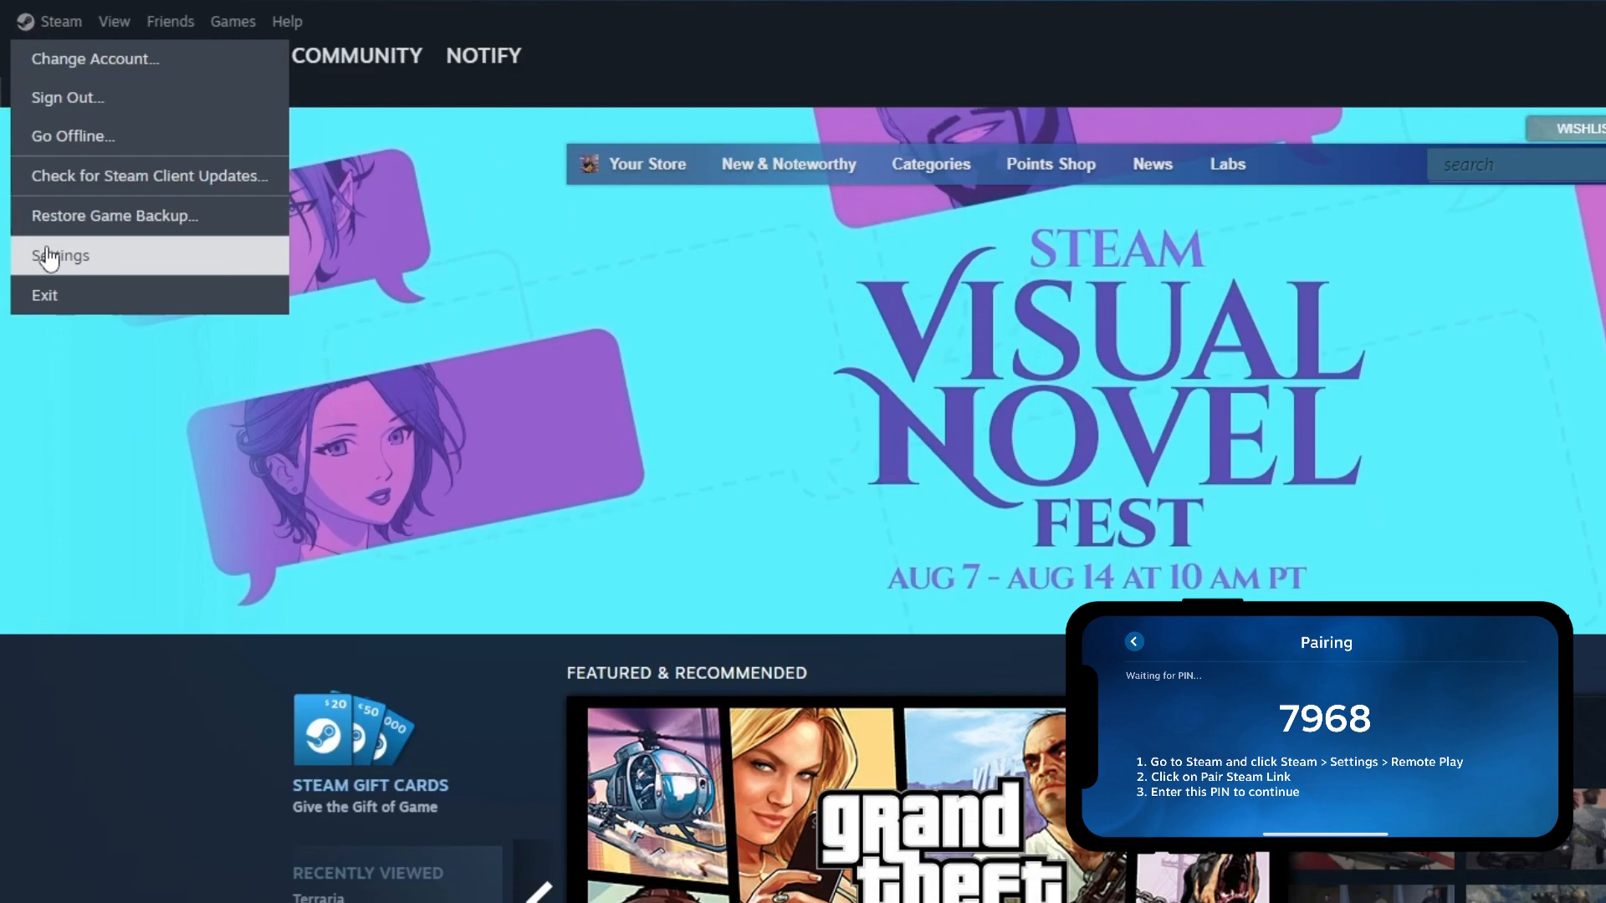
pyautogui.click(60, 254)
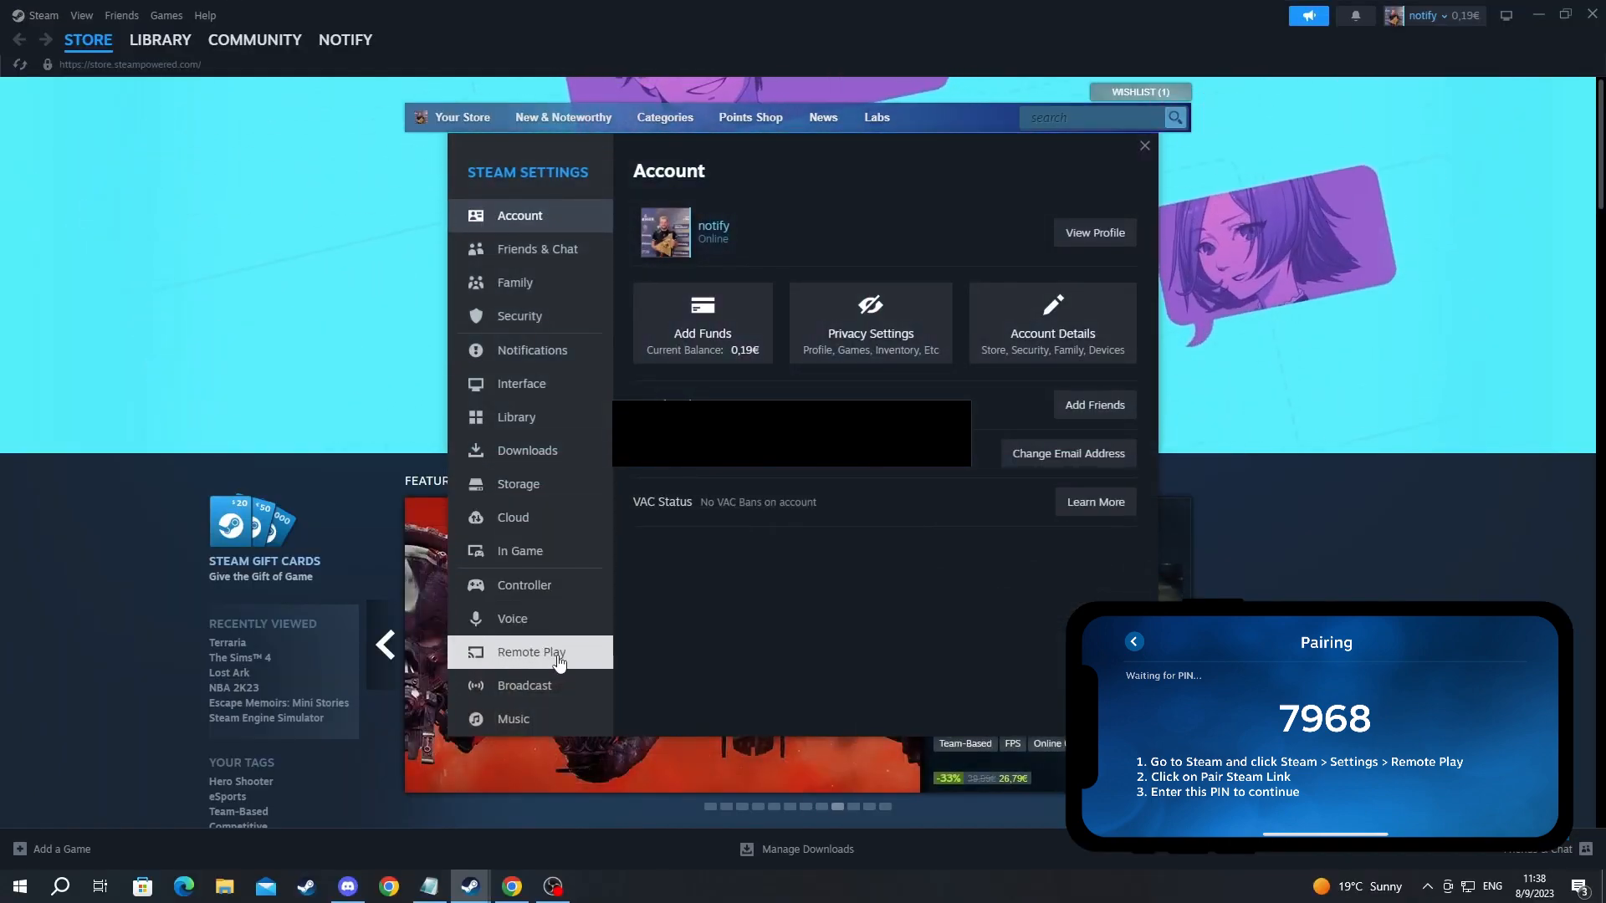
pyautogui.click(532, 652)
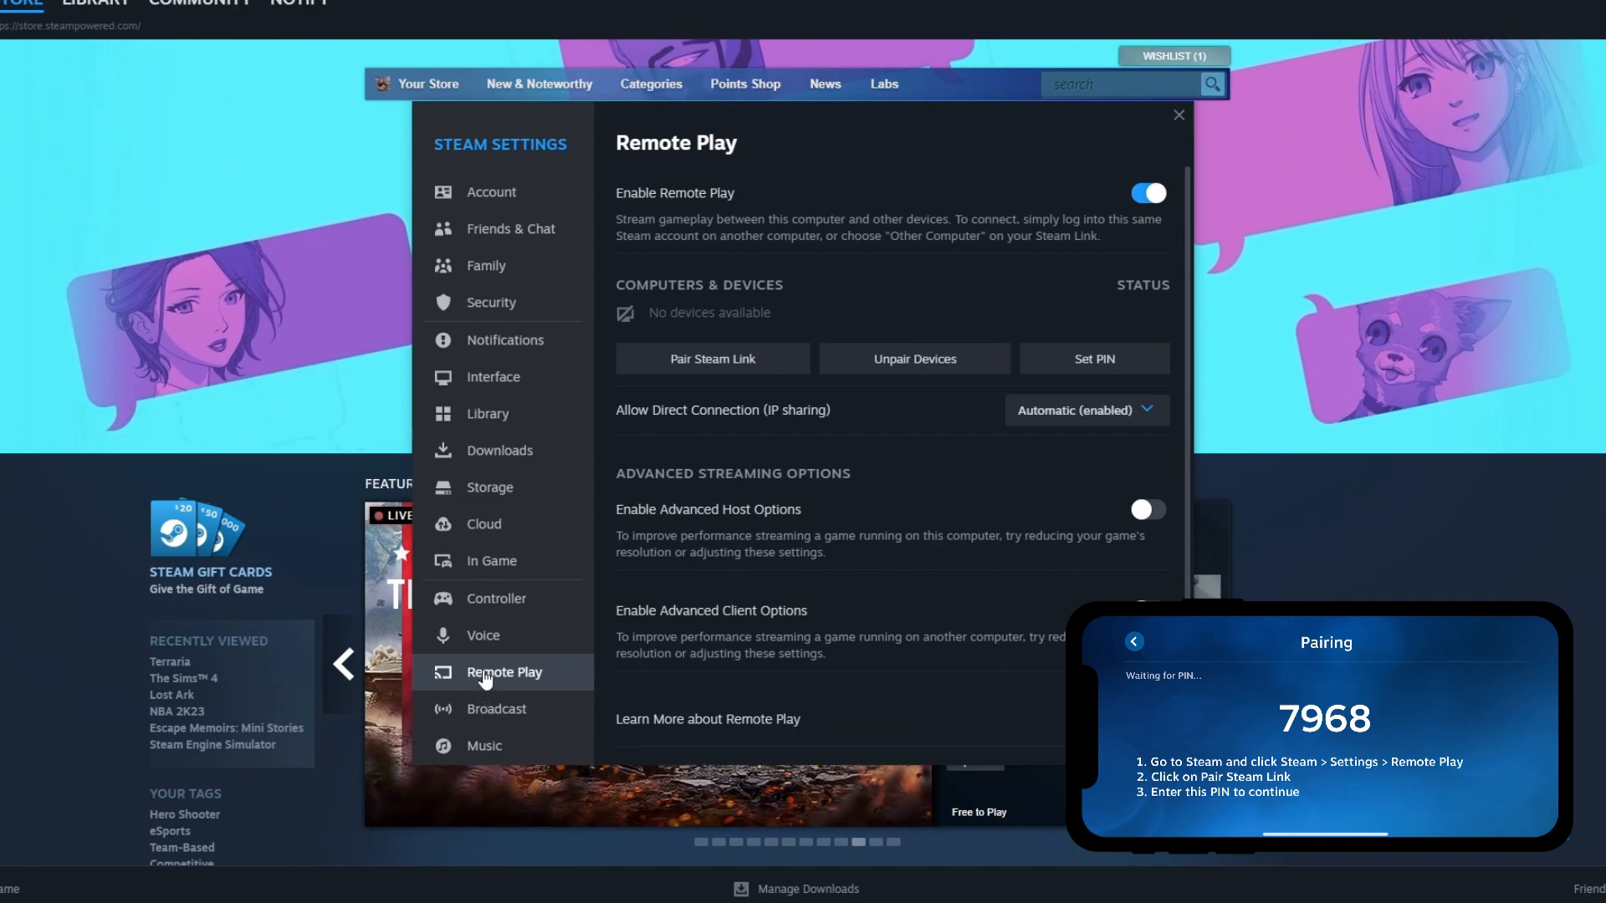
pyautogui.moveTo(629, 198)
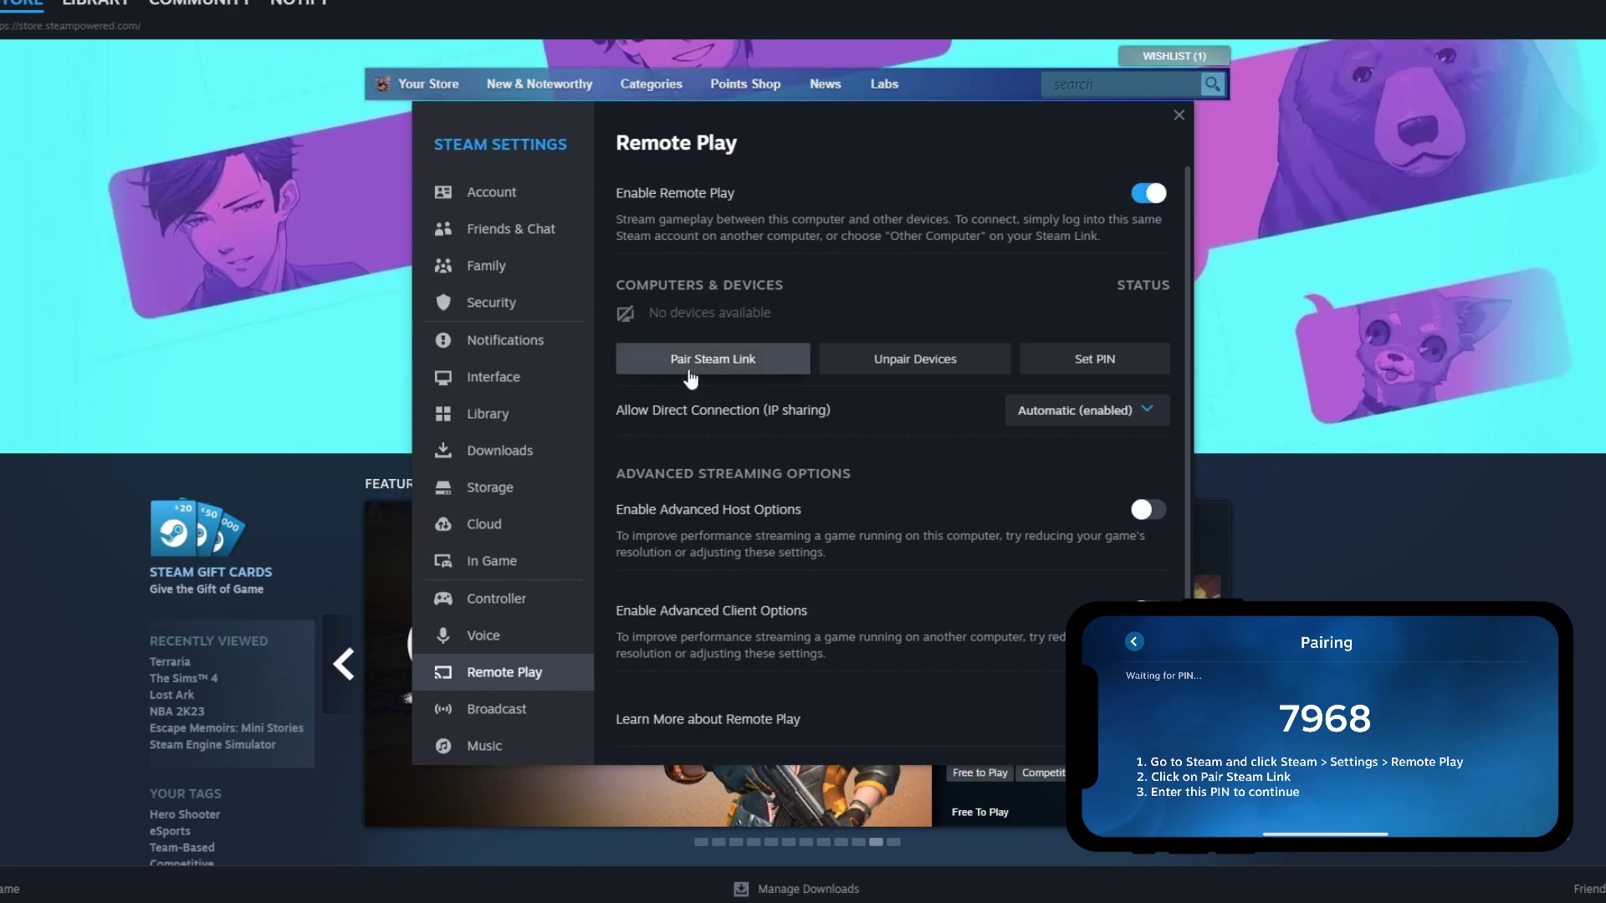
pyautogui.click(712, 358)
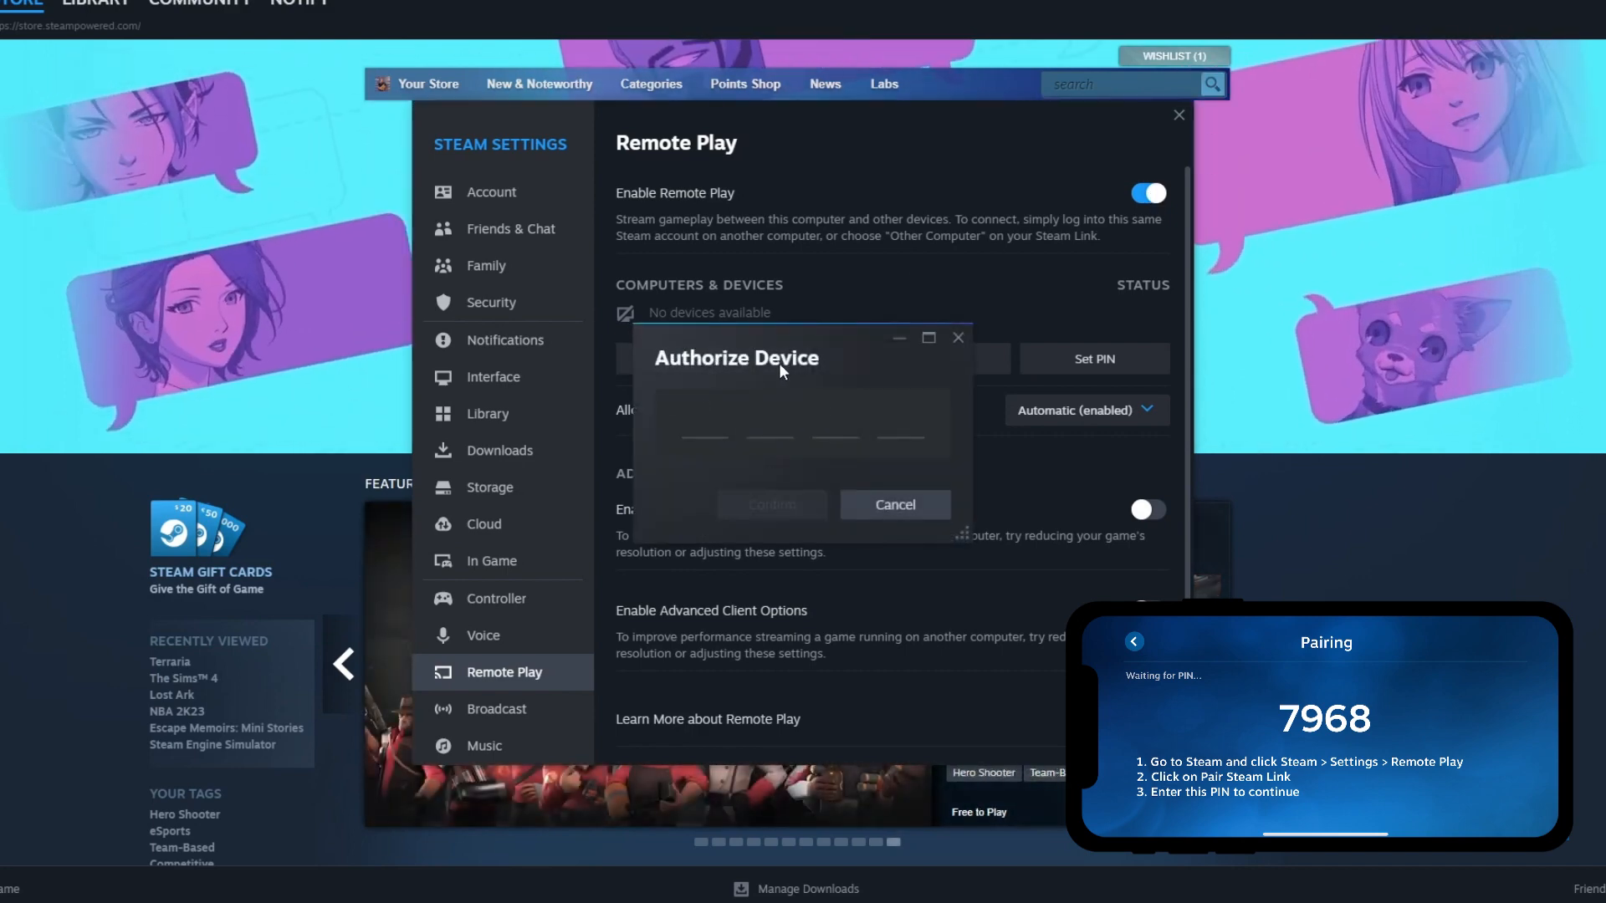
pyautogui.click(703, 430)
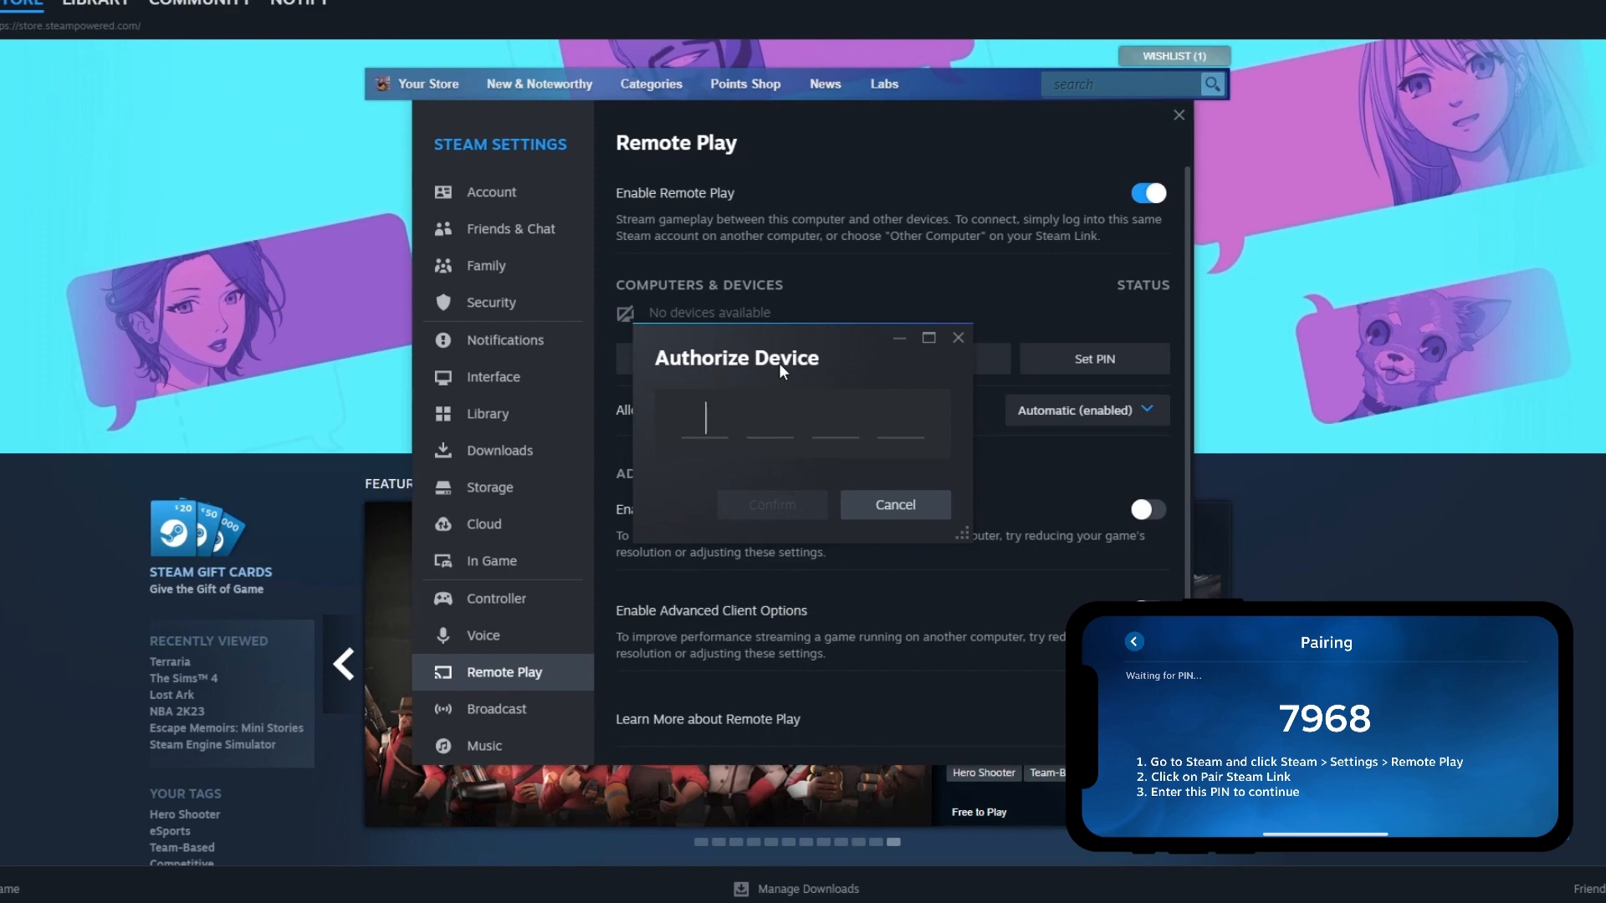
pyautogui.write('7968')
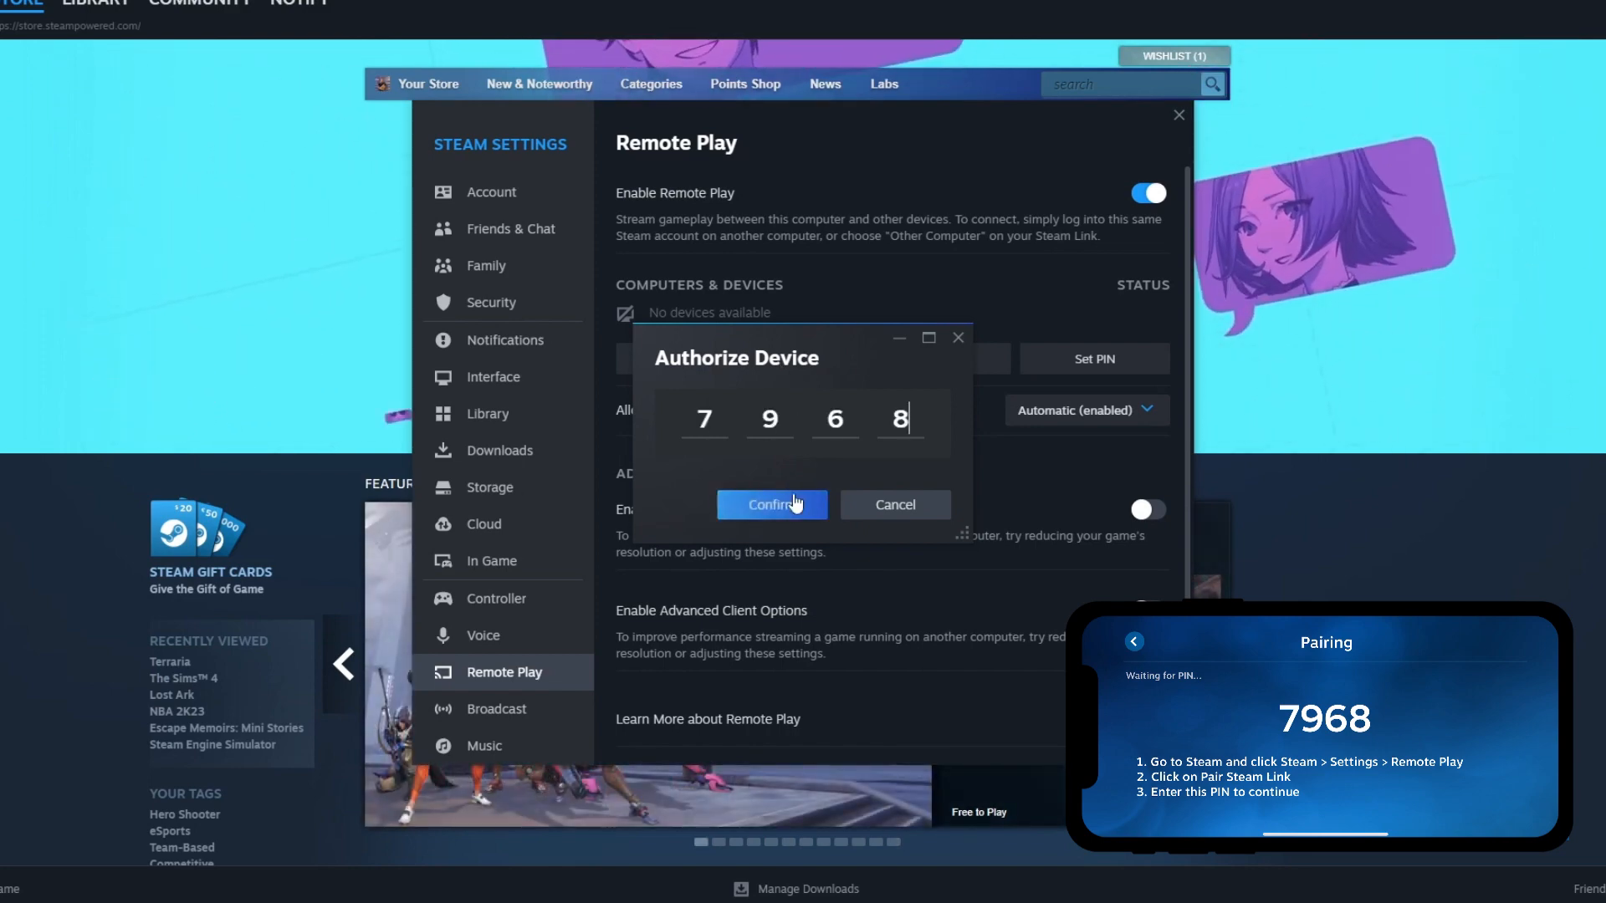
pyautogui.click(773, 505)
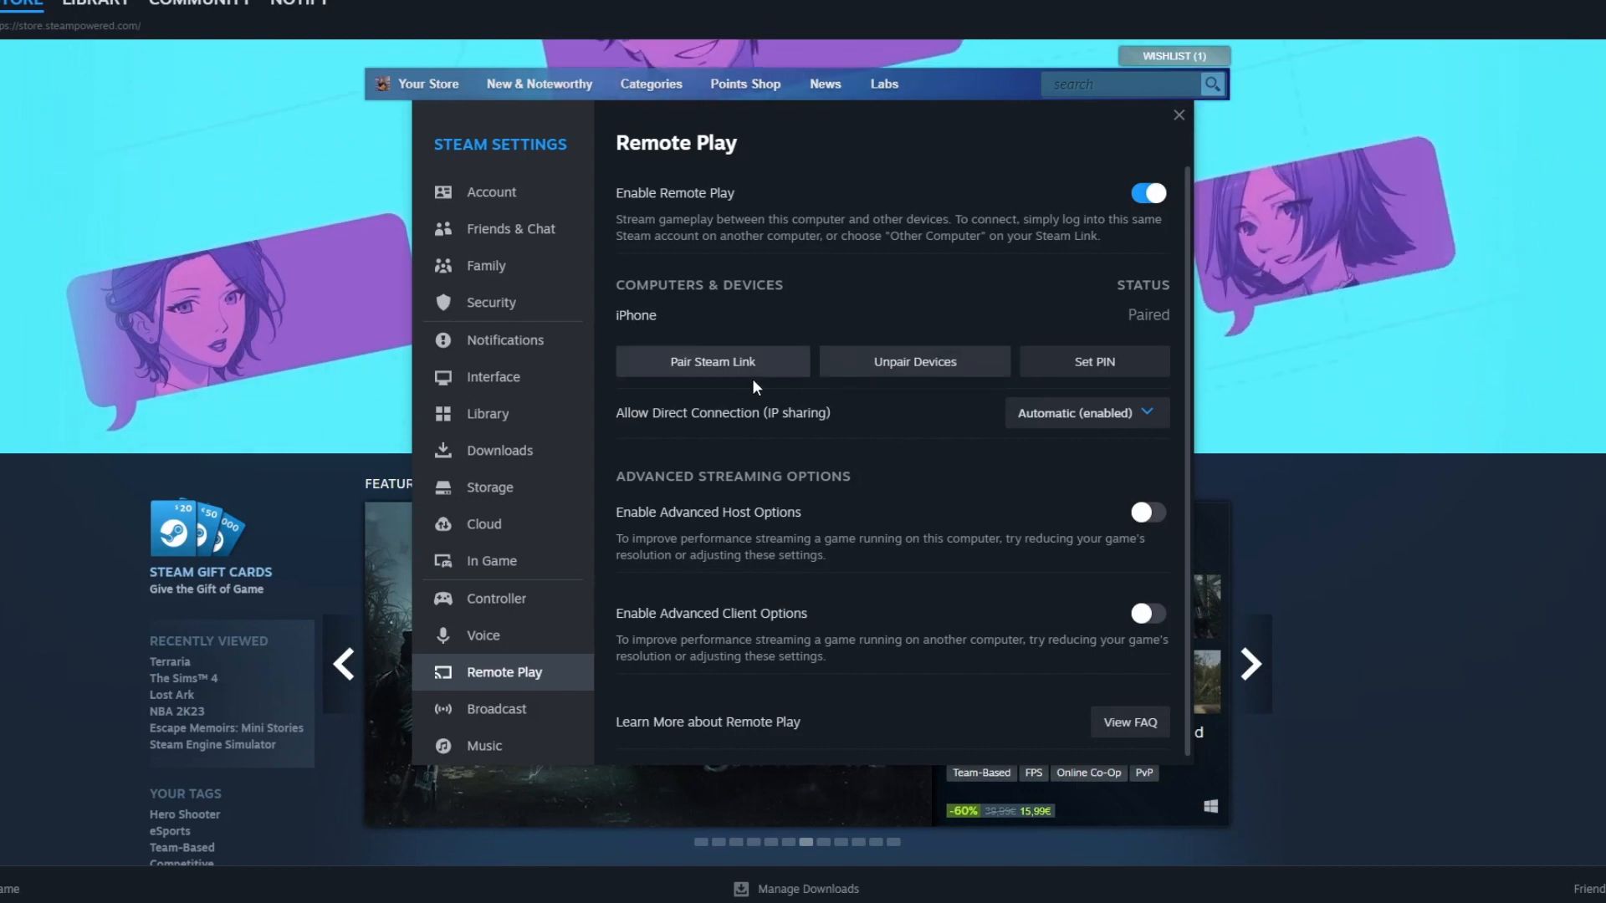
# - Enable Advanced Client Options, revealing the Video quality choices Fast, Balanced, Beautiful
pyautogui.click(913, 361)
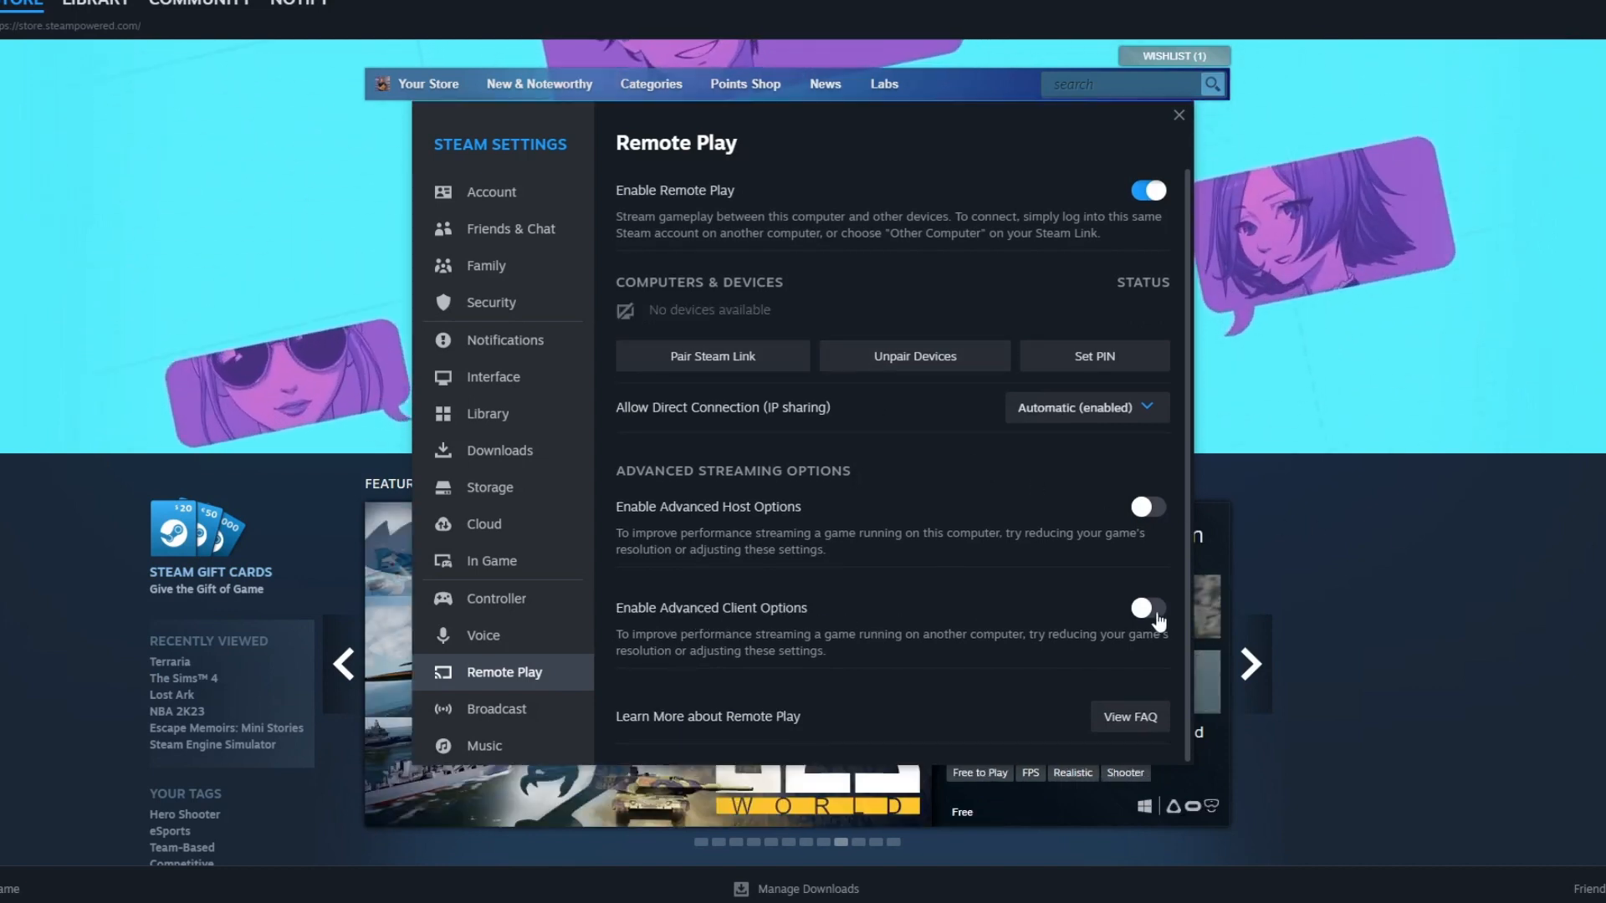
pyautogui.click(1148, 608)
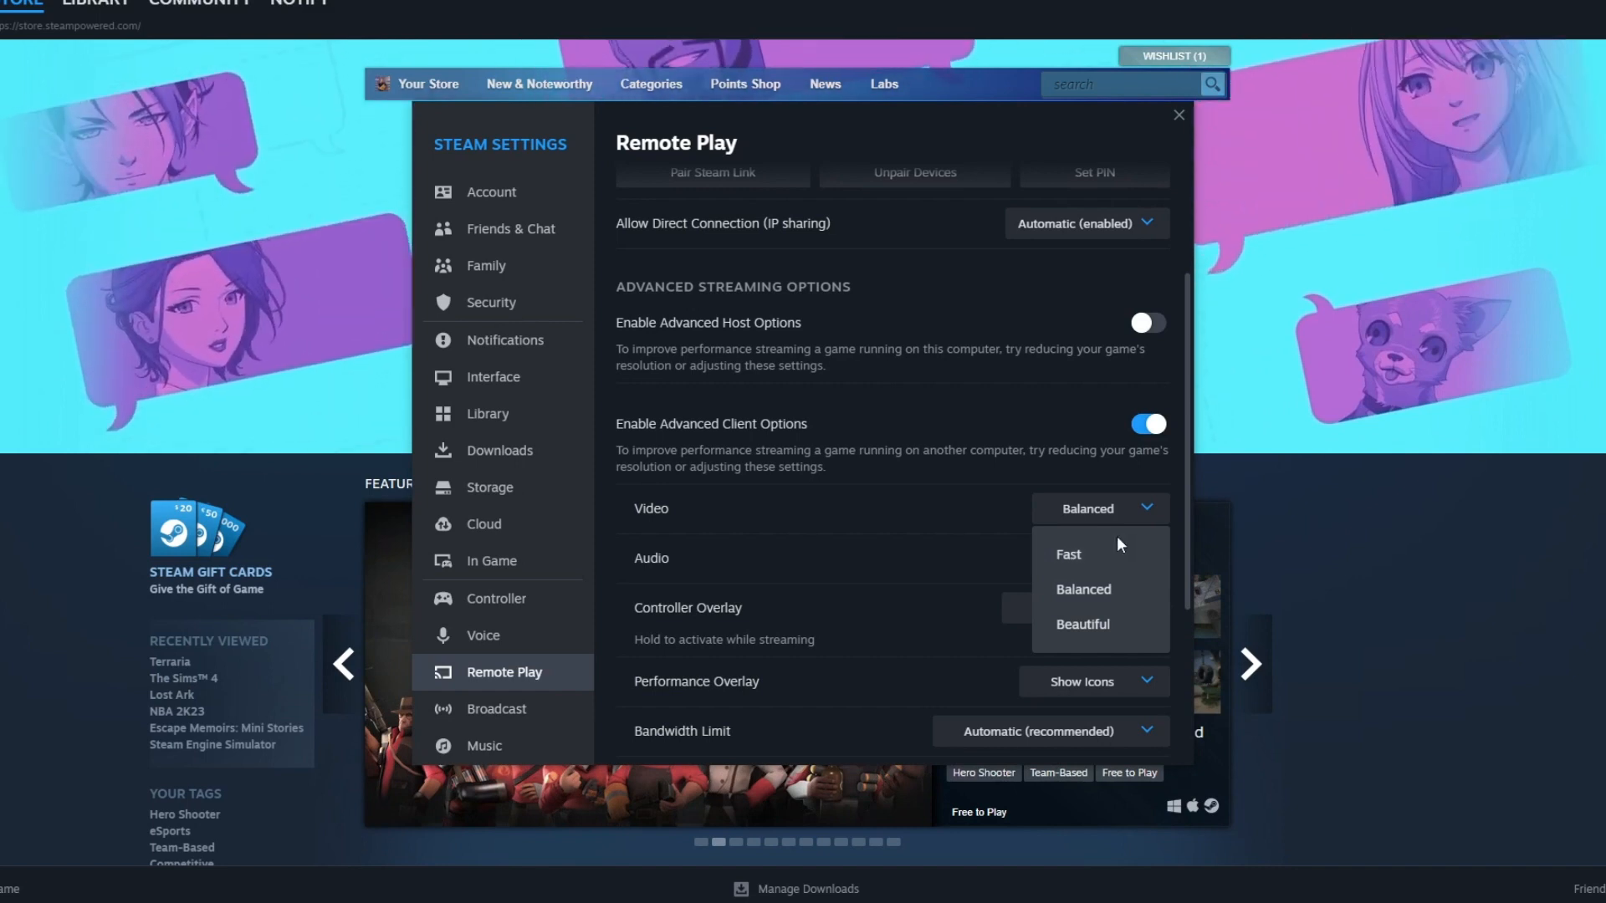
pyautogui.moveTo(1087, 639)
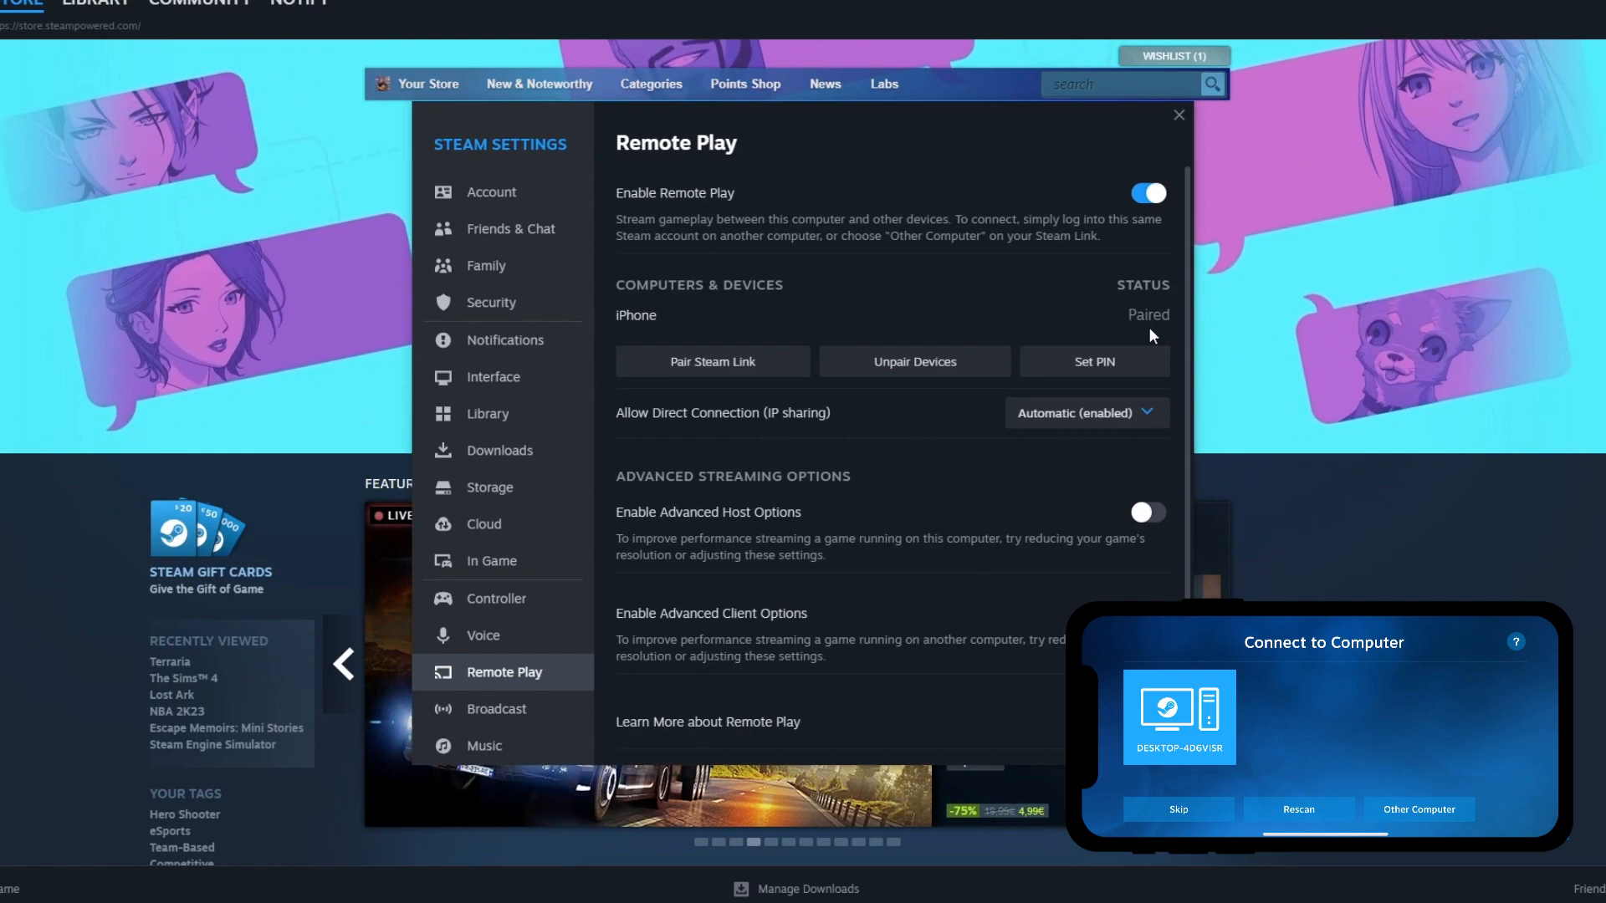
# - Connect the iPhone to DESKTOP-4D6VISR with Touch Controller checked
pyautogui.click(1179, 716)
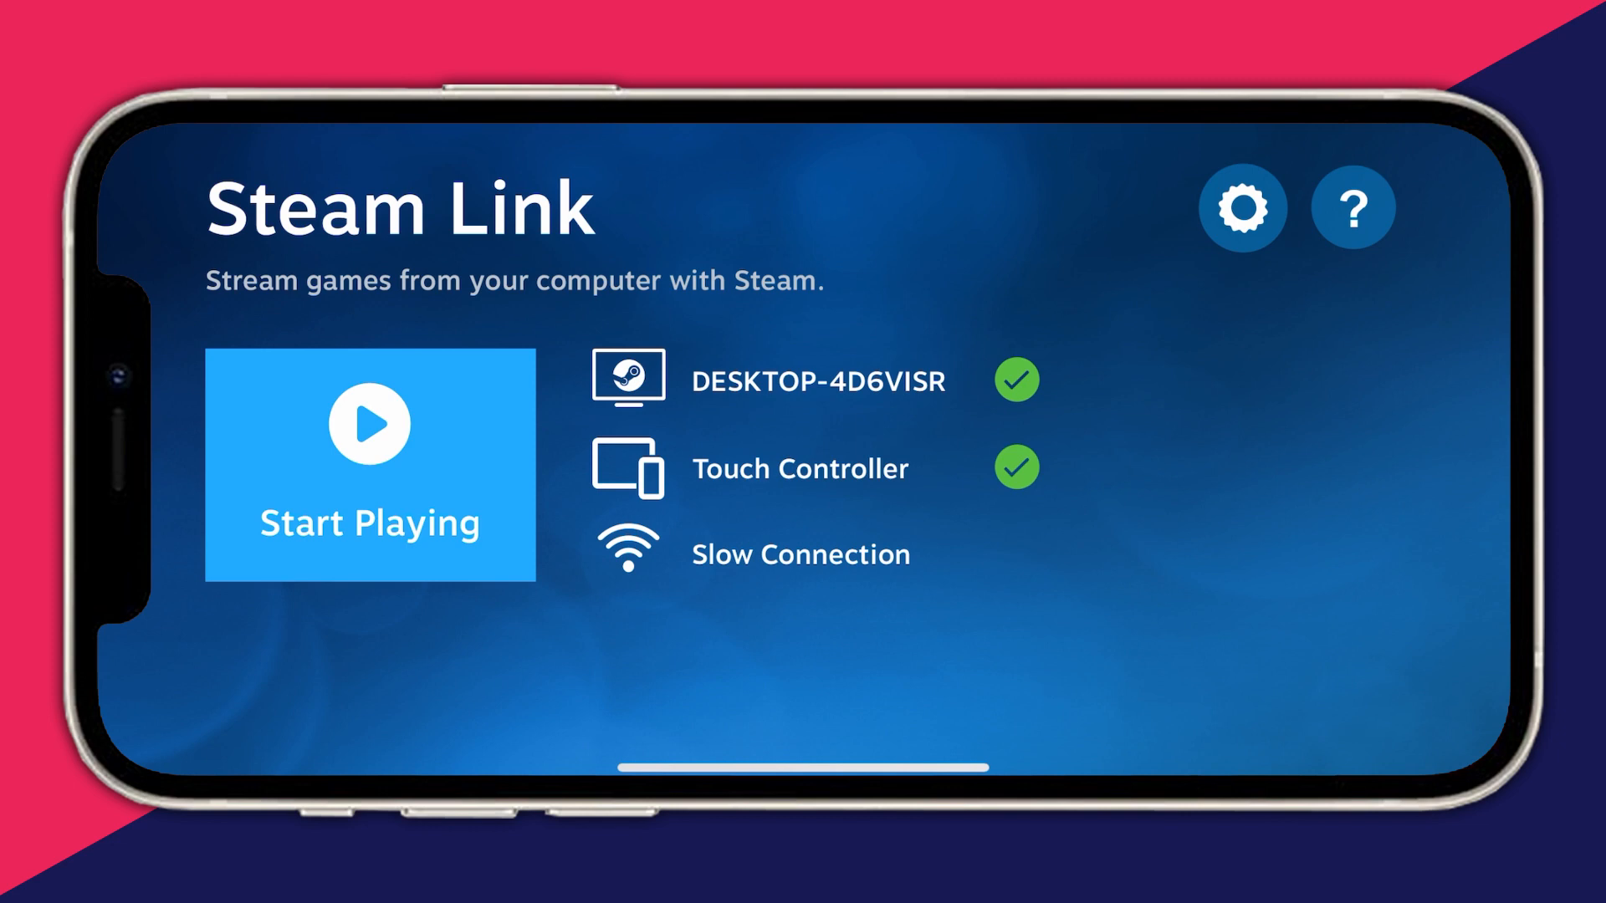
# - Start Playing to stream the PC's Big Picture library with on-screen touch controls
pyautogui.click(370, 465)
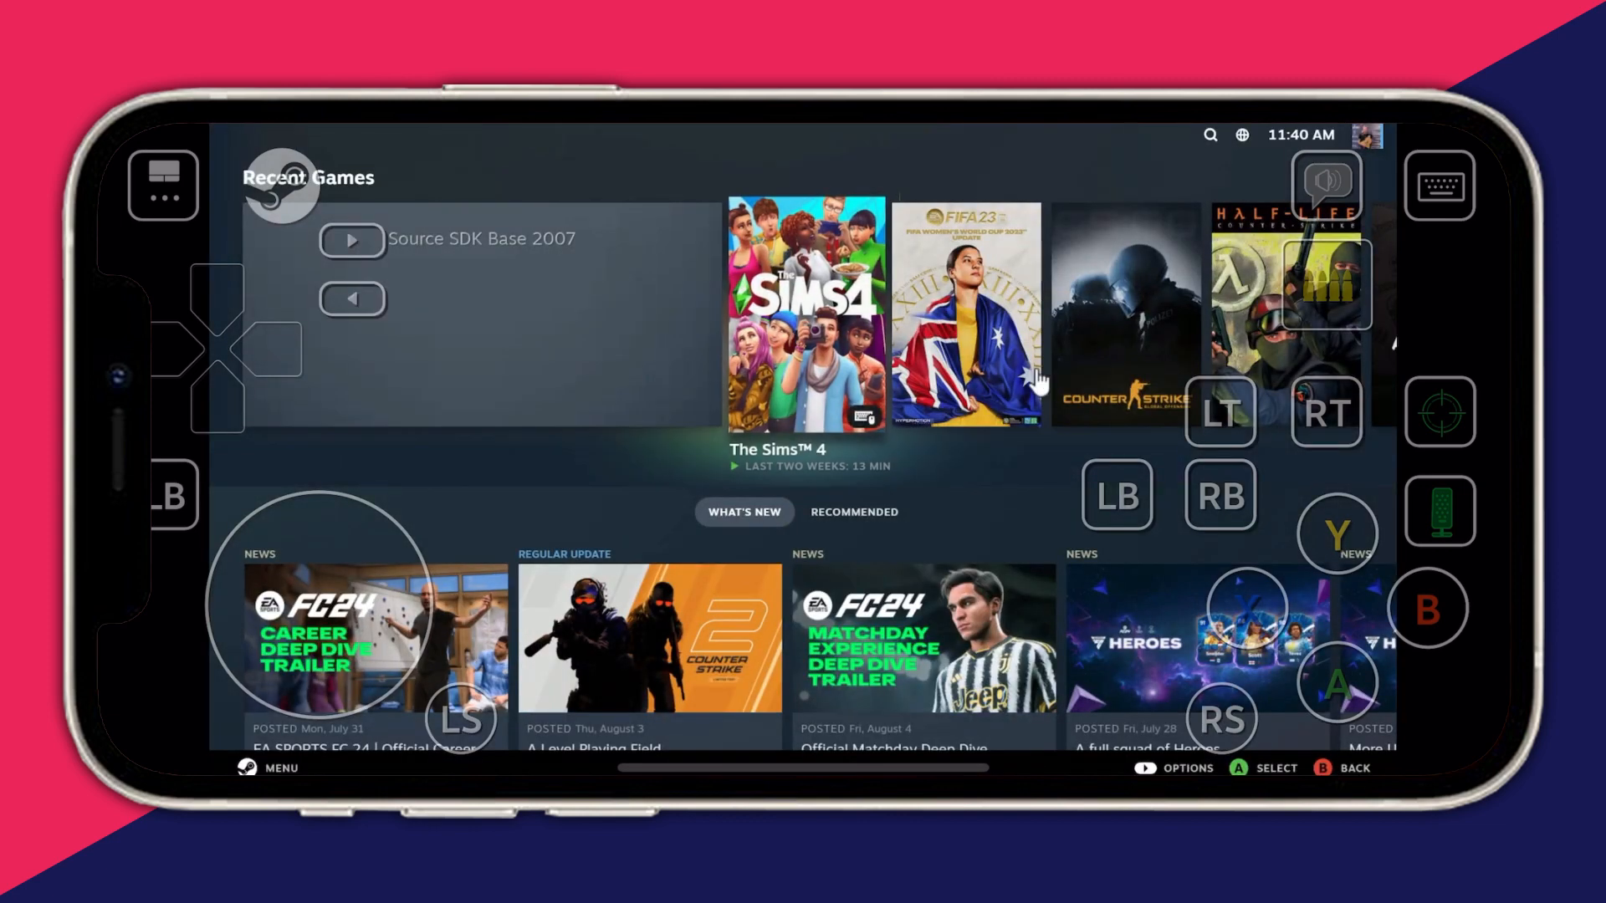
pyautogui.moveTo(1096, 583)
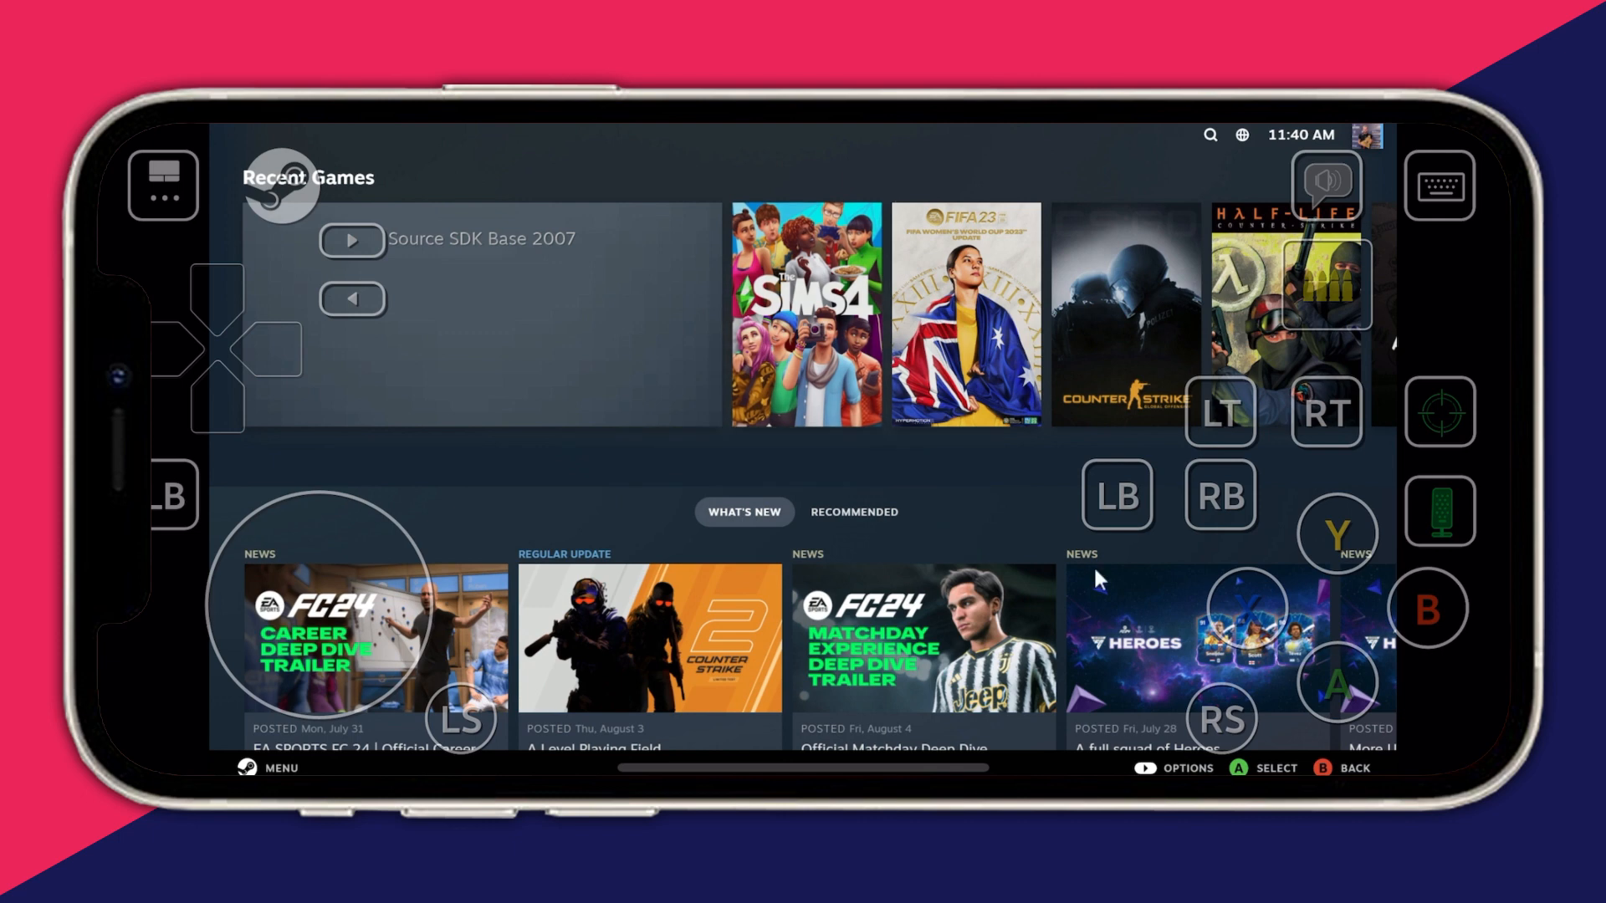
pyautogui.moveTo(693, 538)
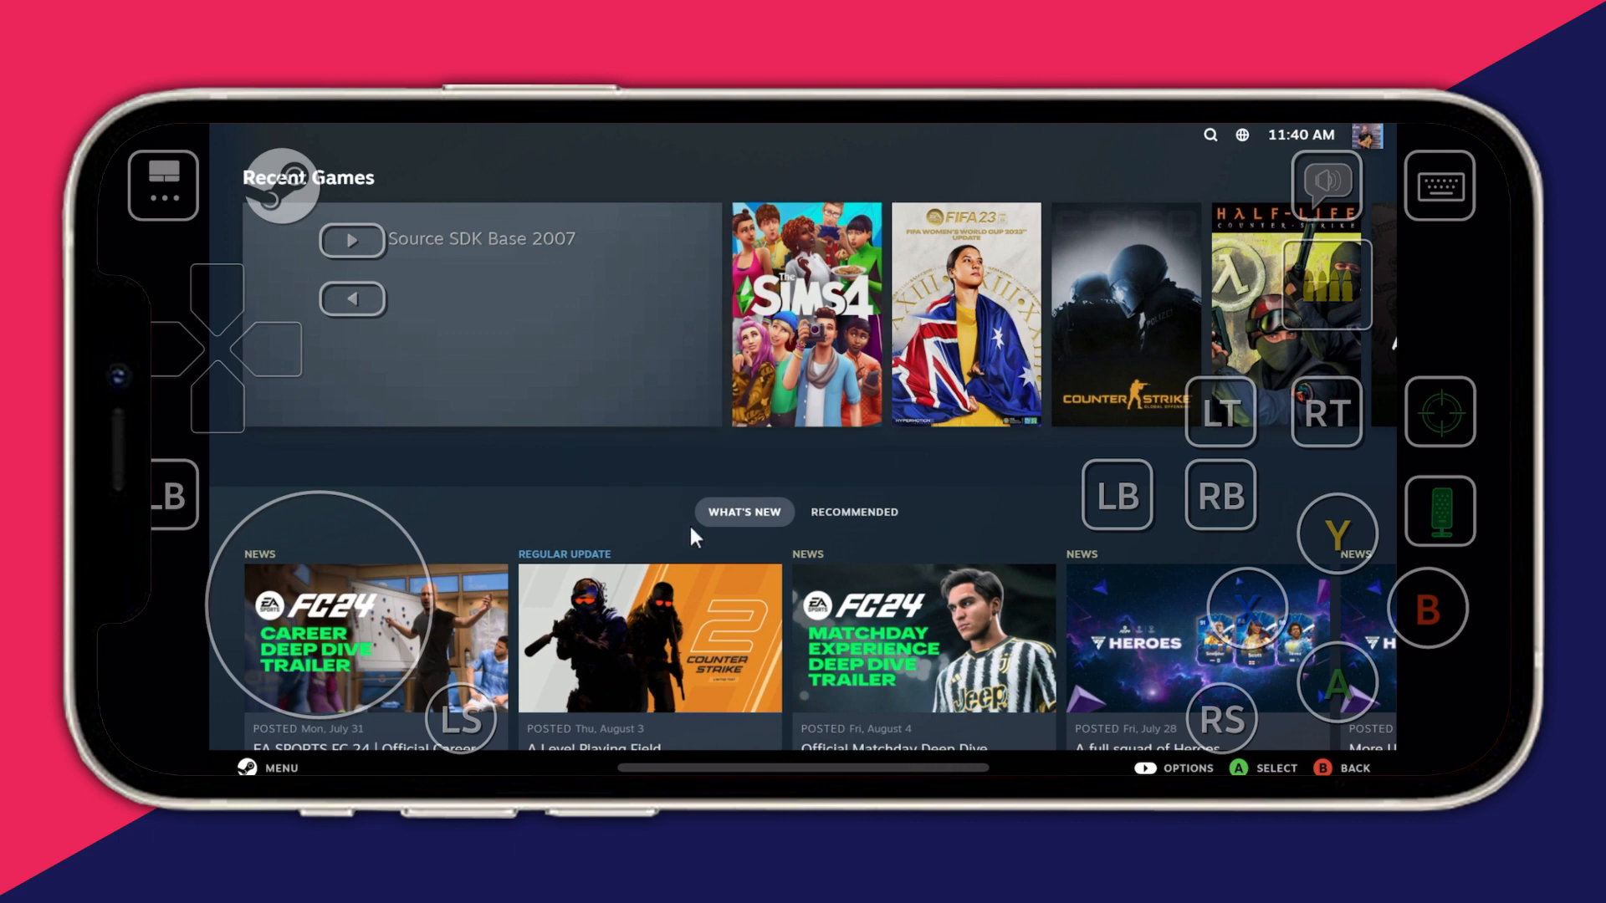